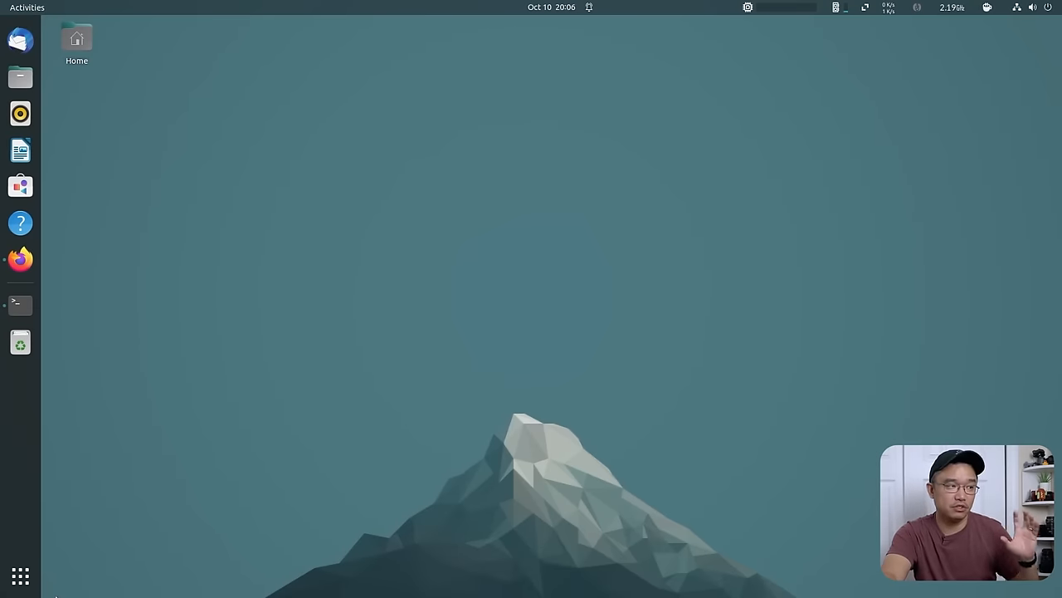
Launch the Software store from the Activities overview by searching 'sol'.
{"action": "left_click", "coordinate": [20, 574]}
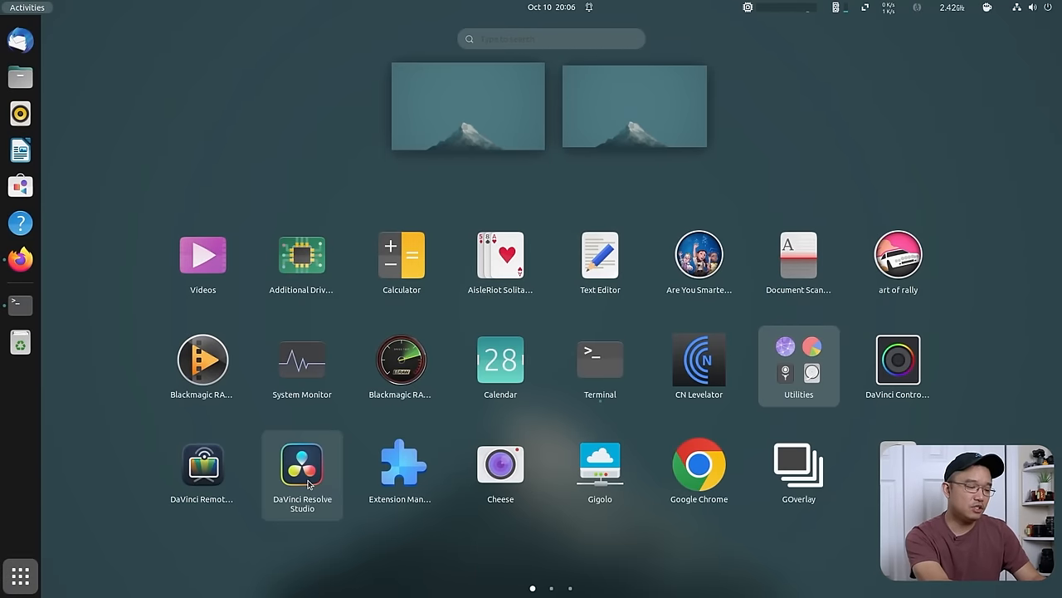
{"action": "type", "text": "sol"}
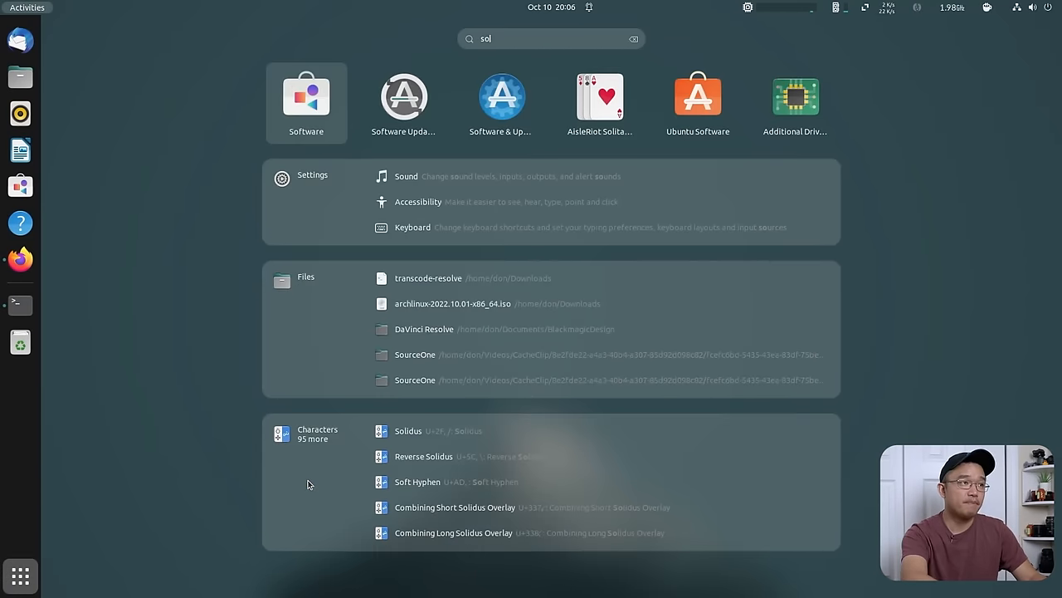
{"action": "left_click", "coordinate": [305, 98]}
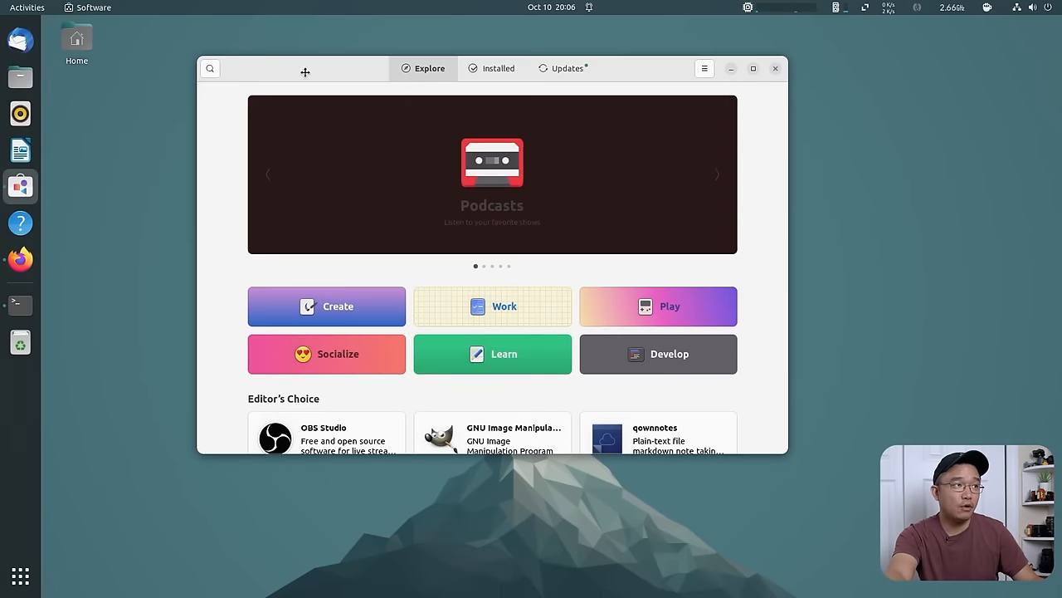
Search 'bottle' in GNOME Software and launch the installed Bottles app.
{"action": "left_click", "coordinate": [209, 68]}
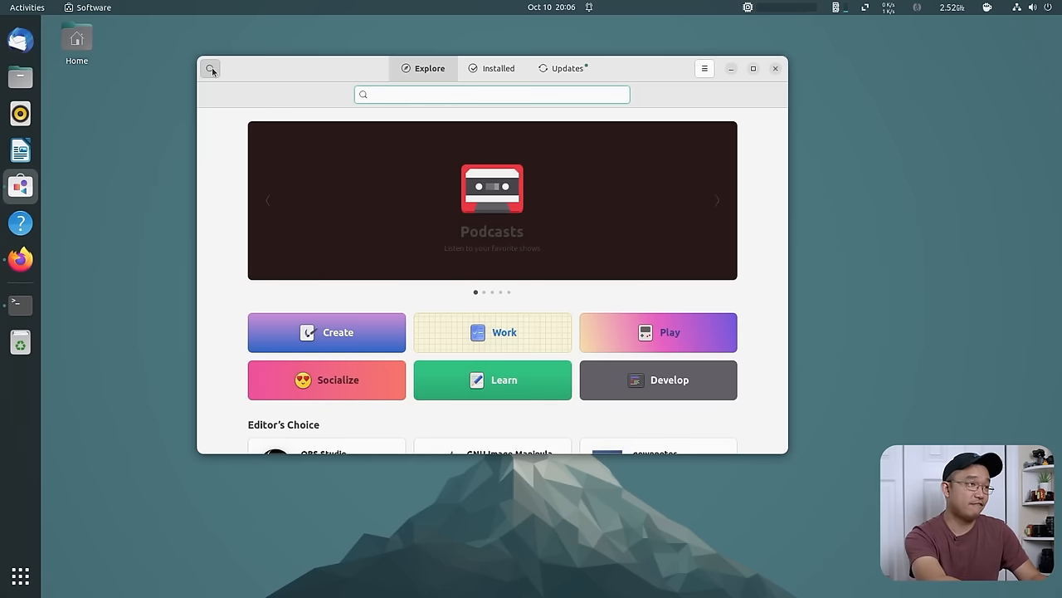
{"action": "type", "text": "bottle"}
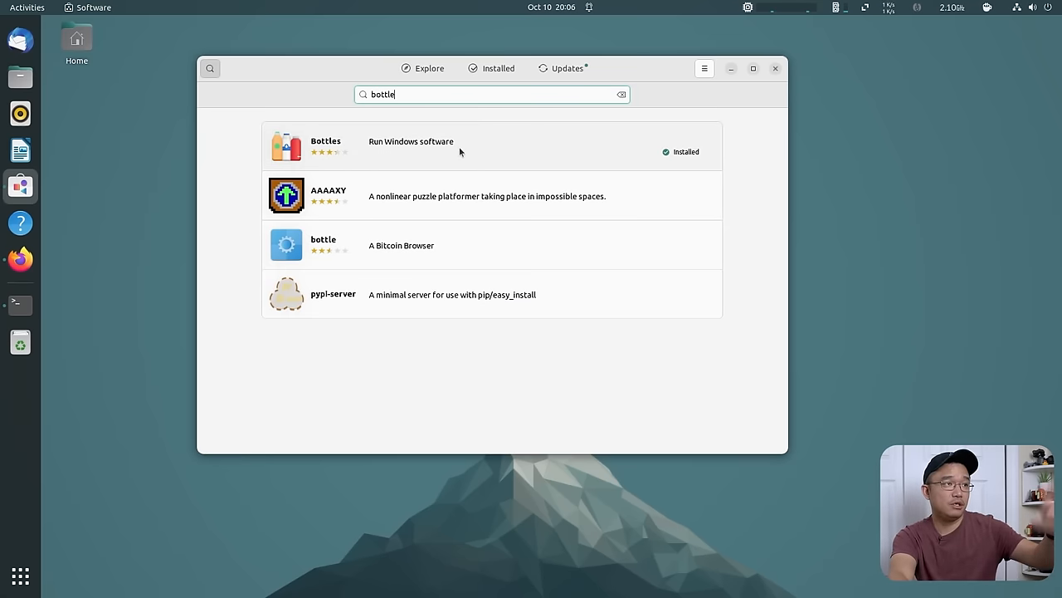
{"action": "left_click", "coordinate": [325, 146]}
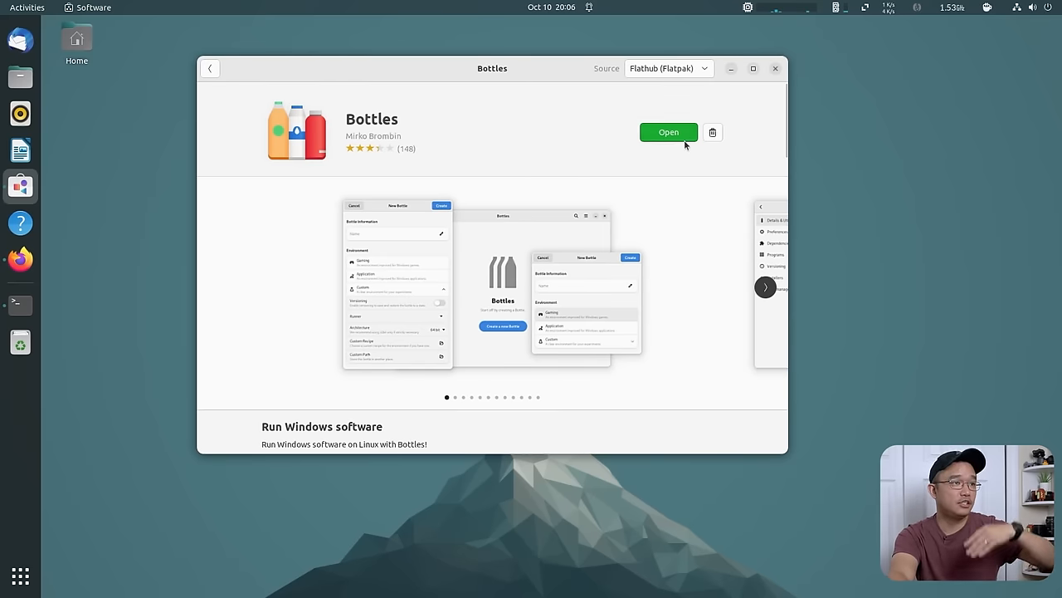
{"action": "mouse_move", "coordinate": [717, 93]}
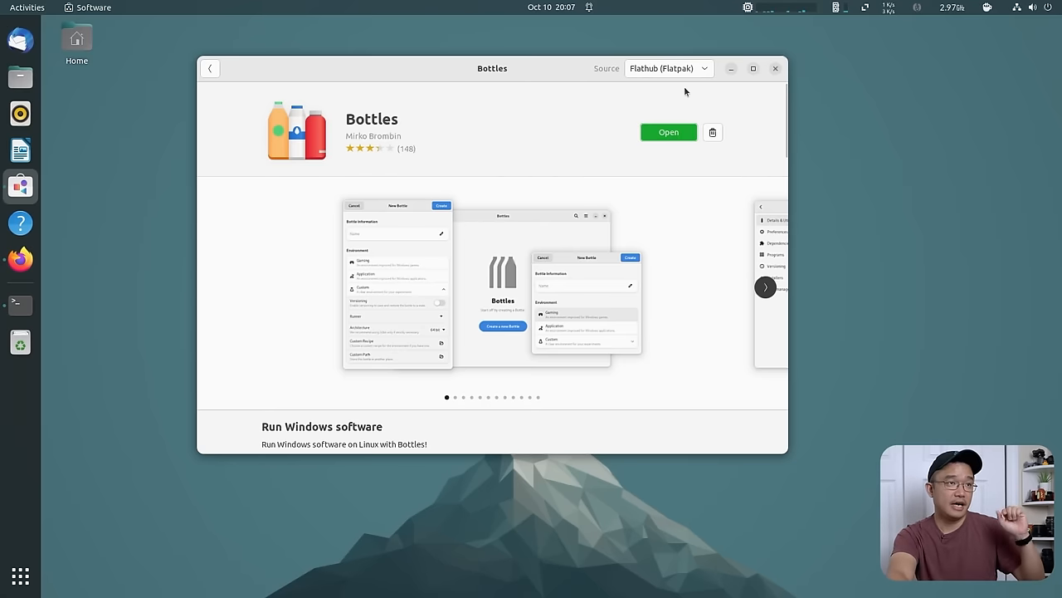
{"action": "left_click", "coordinate": [668, 133]}
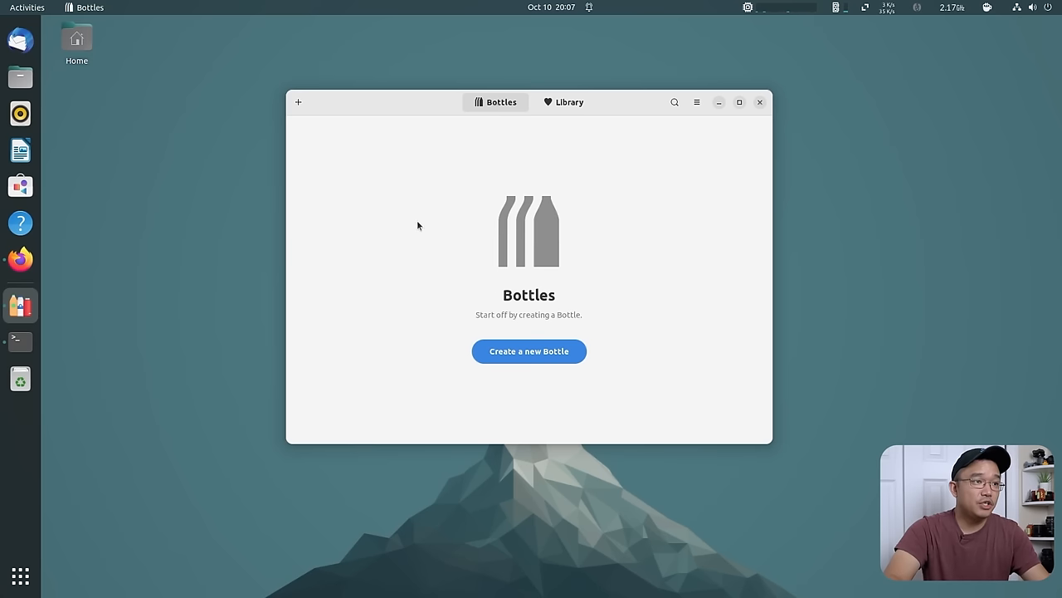
{"action": "mouse_move", "coordinate": [522, 143]}
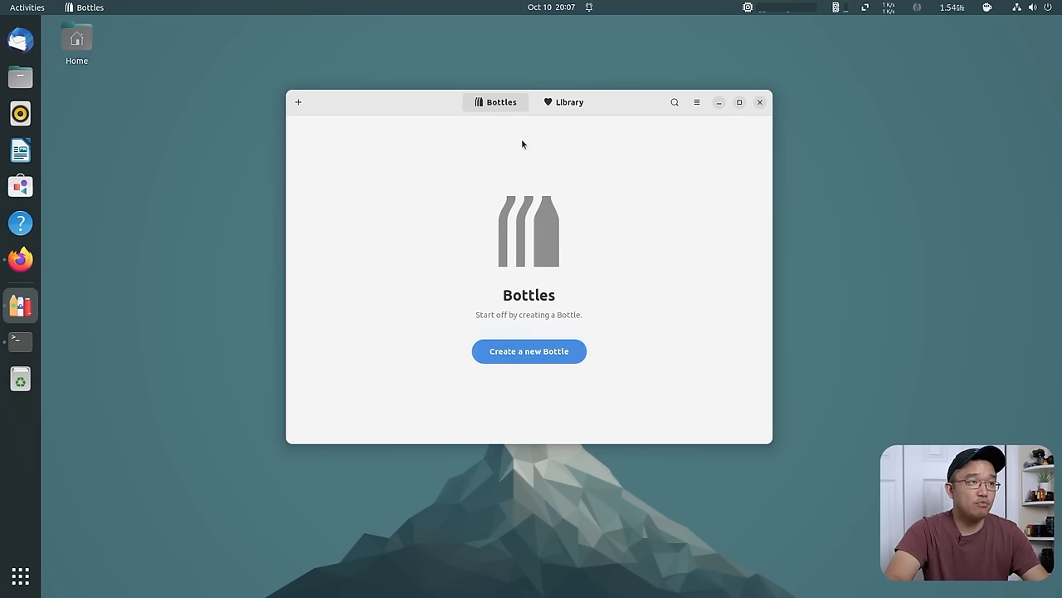
{"action": "left_click", "coordinate": [564, 102]}
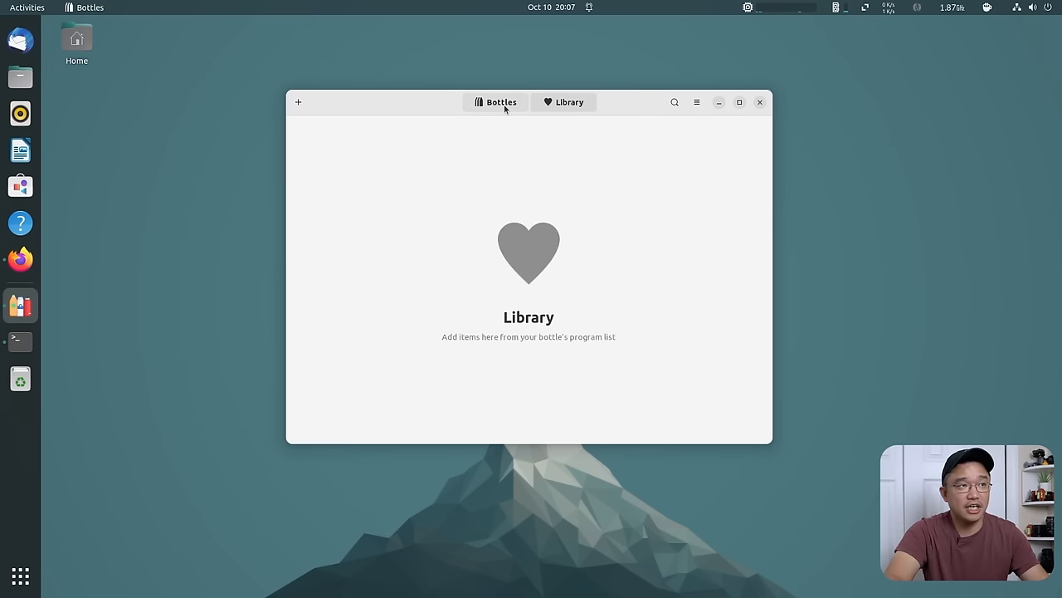
{"action": "left_click", "coordinate": [495, 103]}
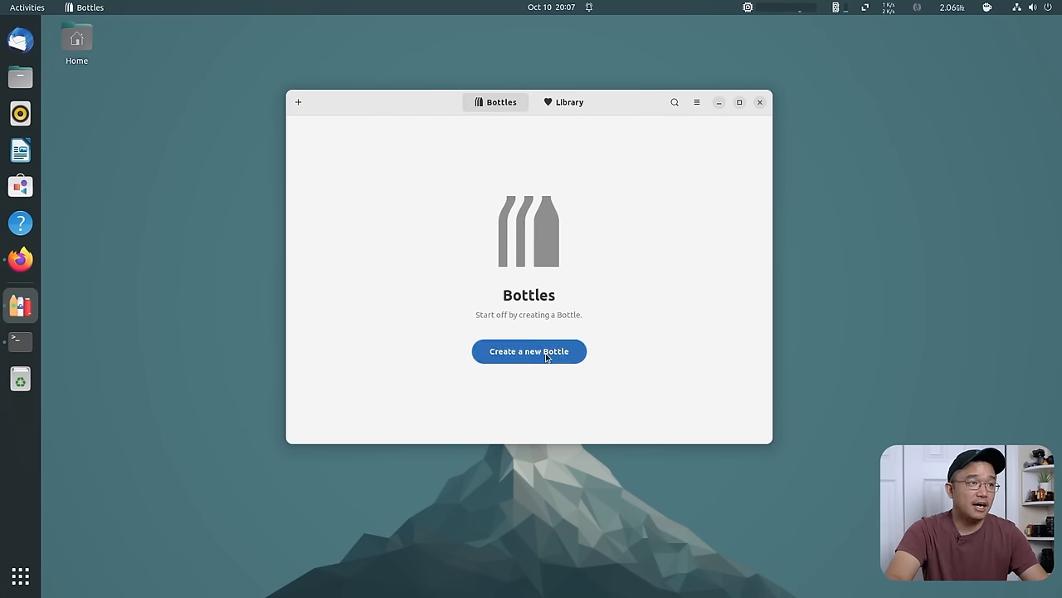
Create a new Gaming bottle named 'bnet'.
{"action": "left_click", "coordinate": [528, 352]}
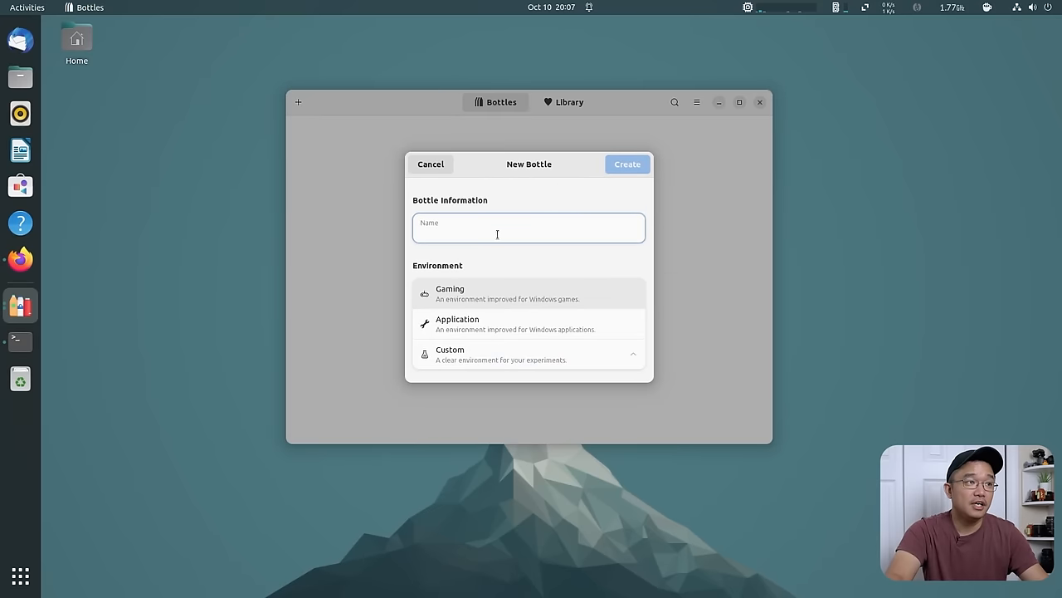
{"action": "left_click", "coordinate": [498, 234]}
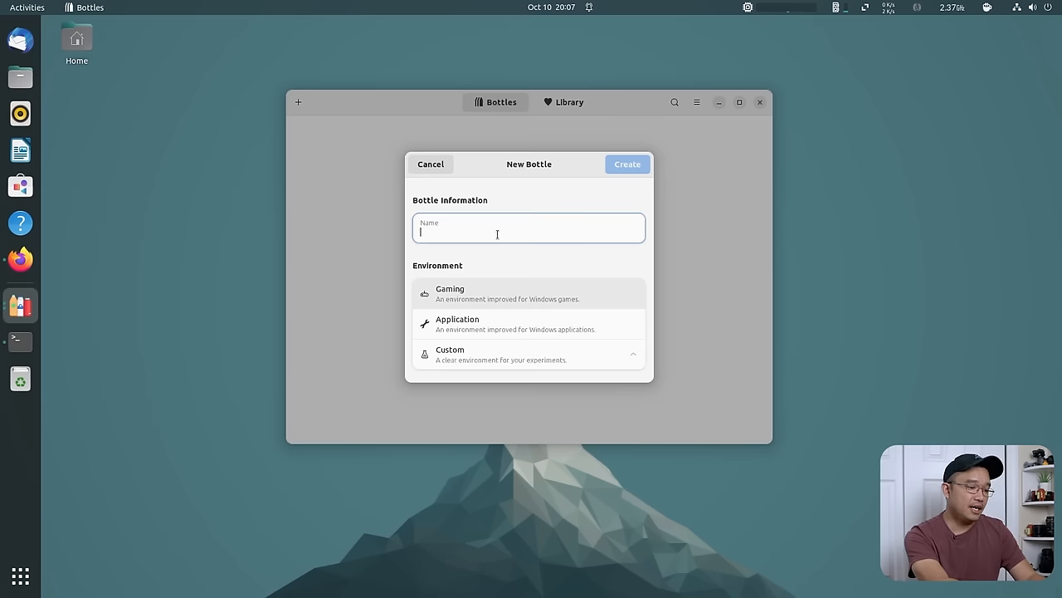
{"action": "type", "text": "bnet"}
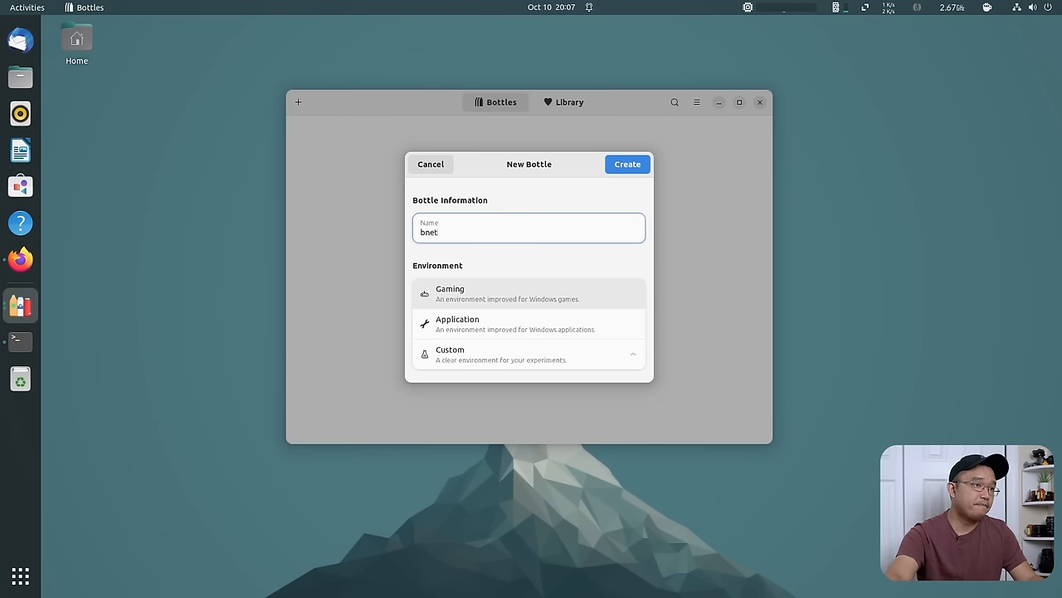
{"action": "left_click", "coordinate": [627, 165]}
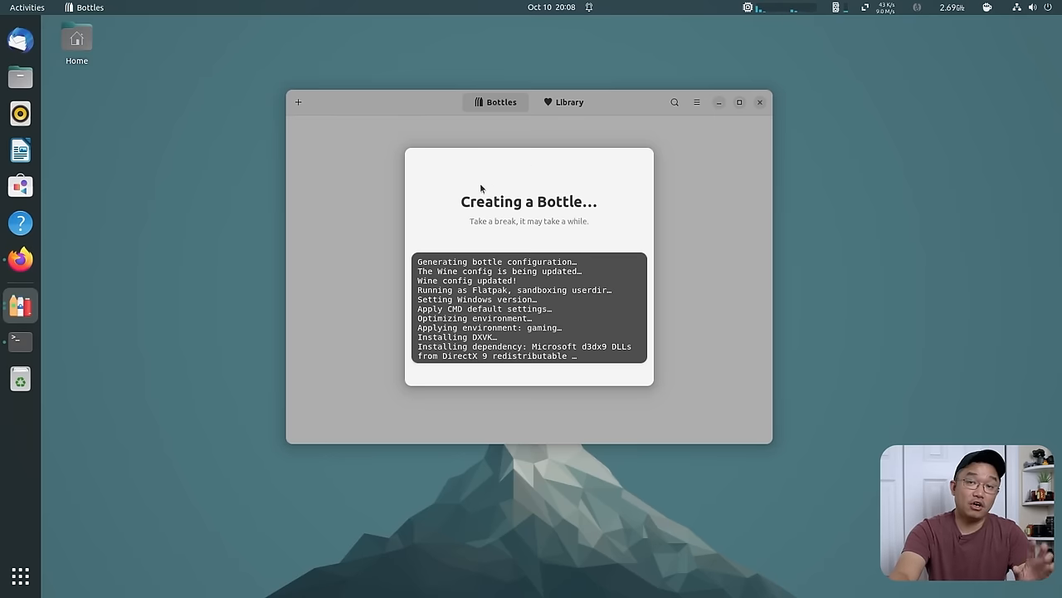
{"action": "mouse_move", "coordinate": [497, 186]}
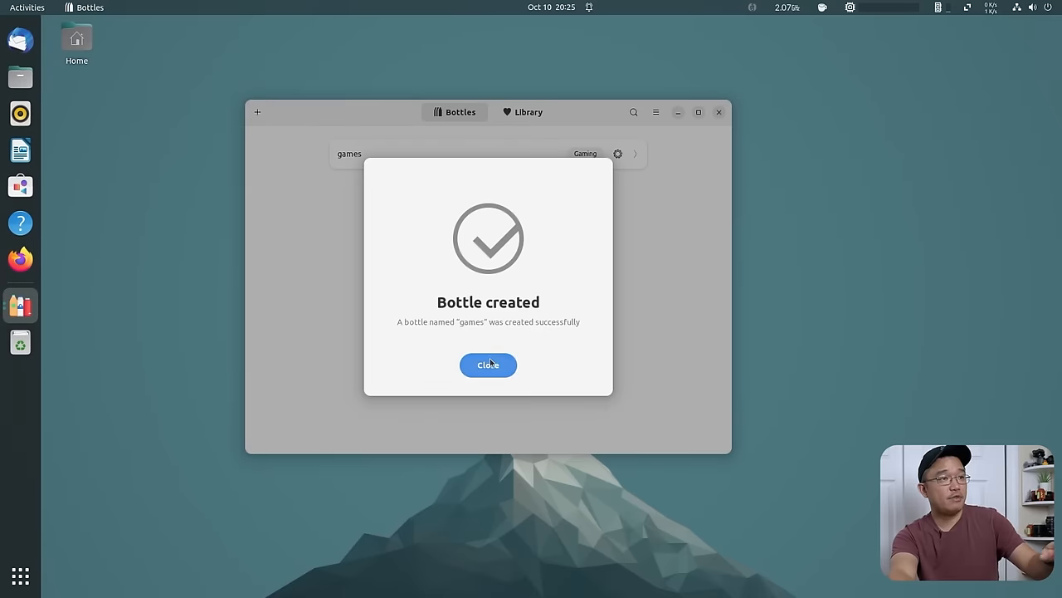
Dismiss the 'Bottle created' notice to reach the games bottle's Details & Utilities page.
{"action": "left_click", "coordinate": [488, 365]}
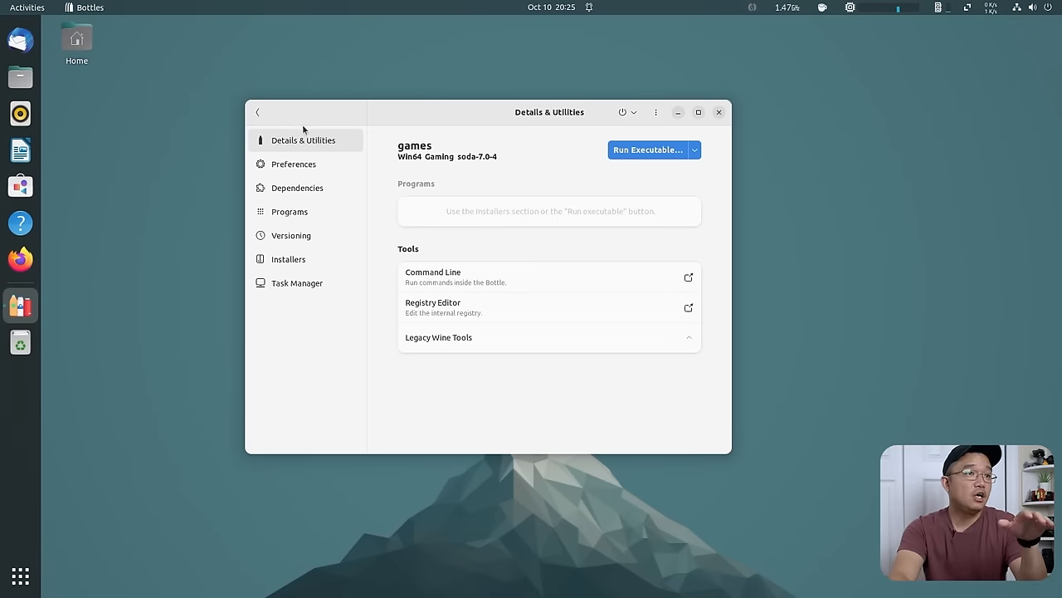
{"action": "mouse_move", "coordinate": [684, 162]}
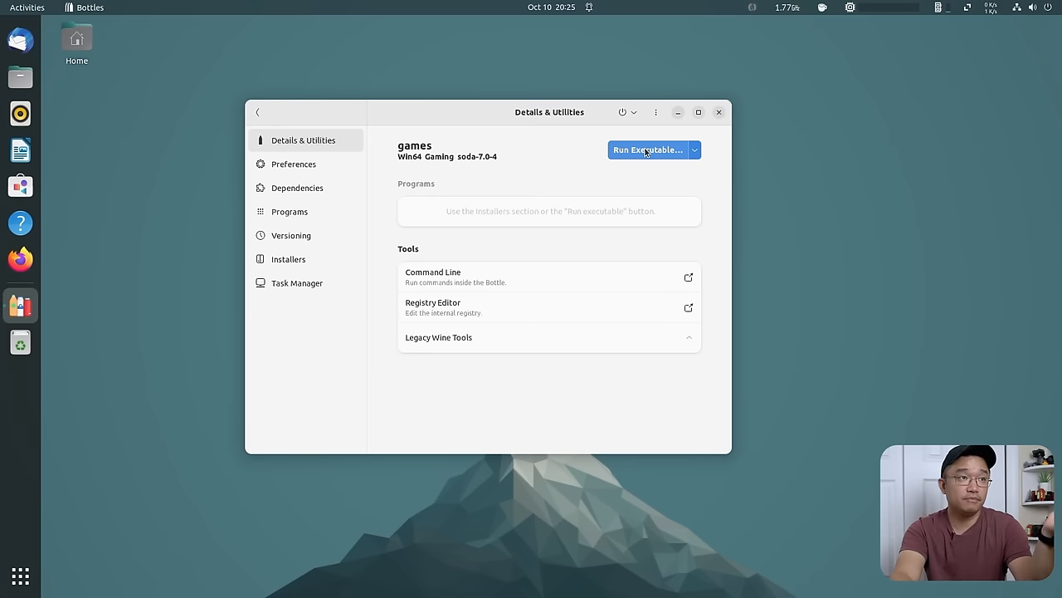
{"action": "mouse_move", "coordinate": [642, 152]}
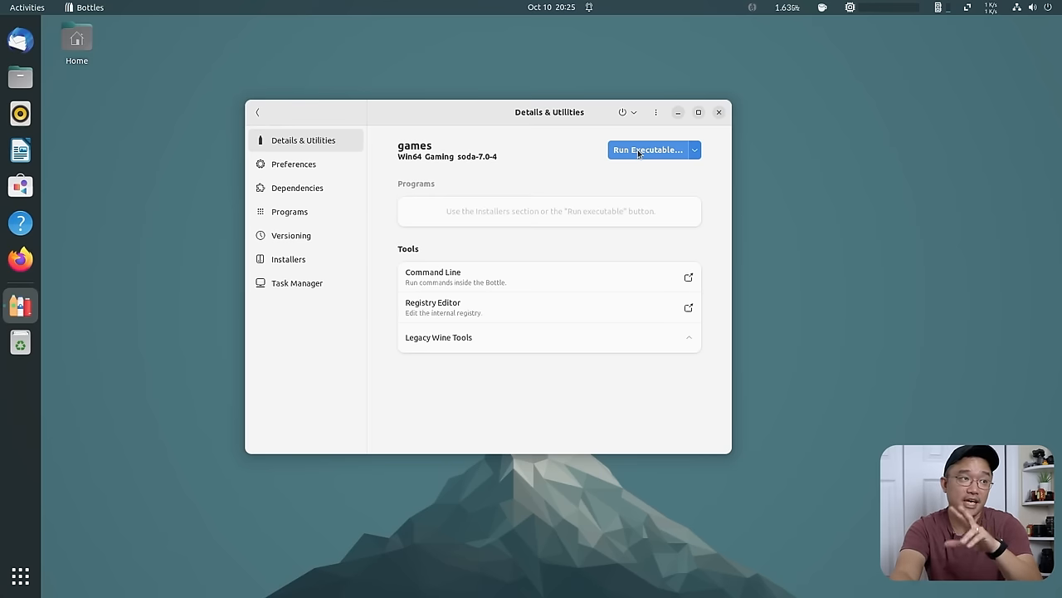
{"action": "mouse_move", "coordinate": [302, 174]}
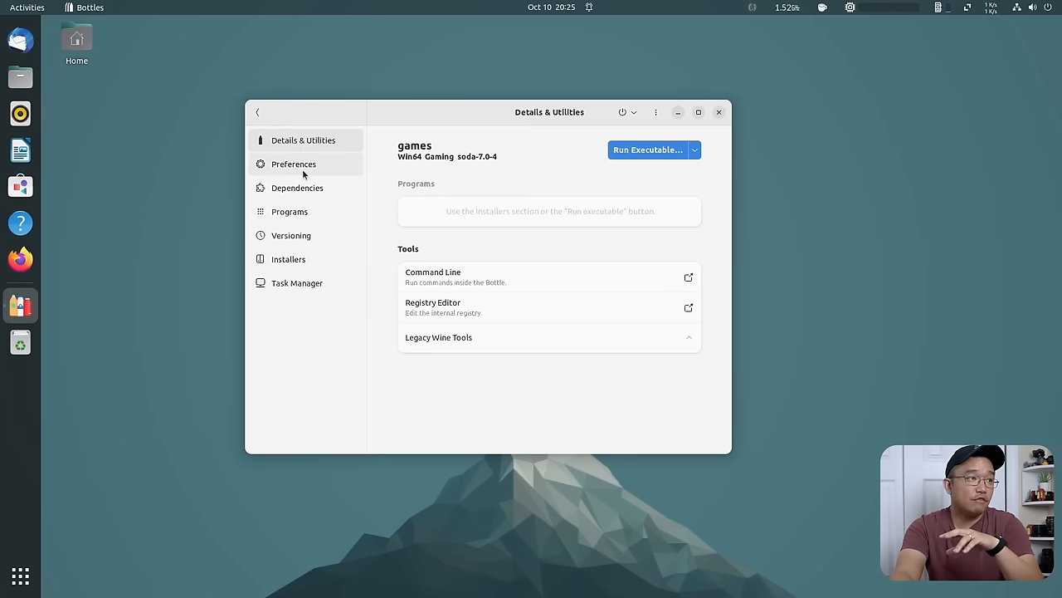
{"action": "left_click", "coordinate": [292, 164]}
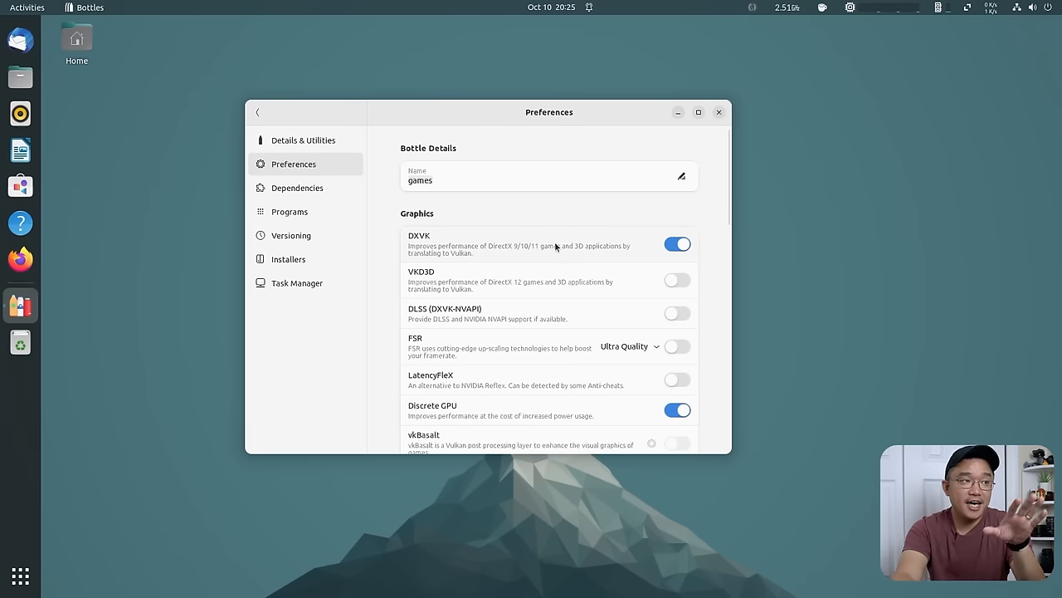
{"action": "mouse_move", "coordinate": [570, 316]}
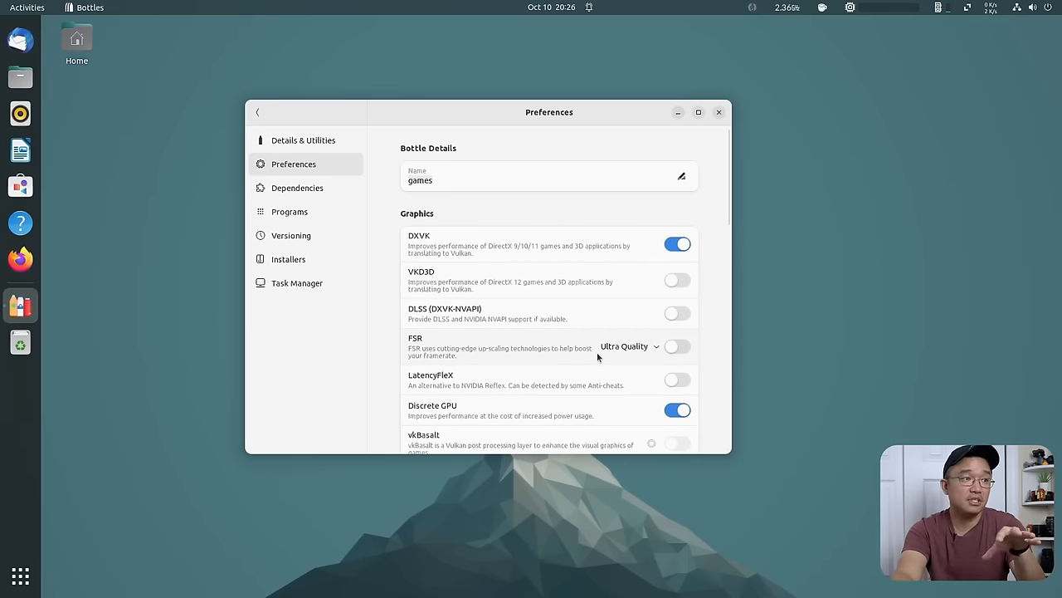
{"action": "scroll", "scroll_direction": "down", "scroll_amount": 3}
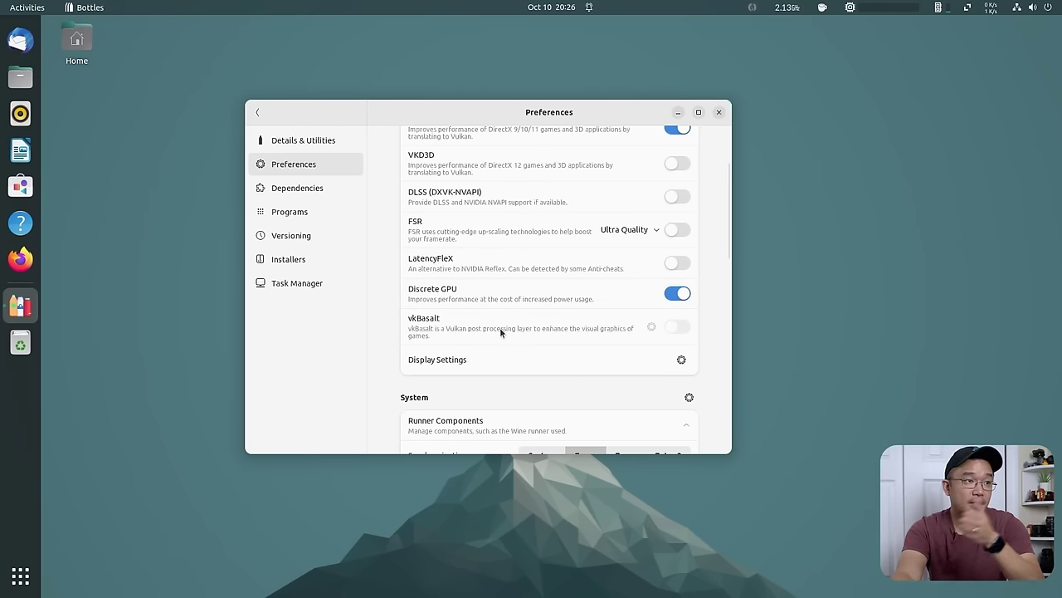
{"action": "scroll", "scroll_direction": "down", "scroll_amount": 3}
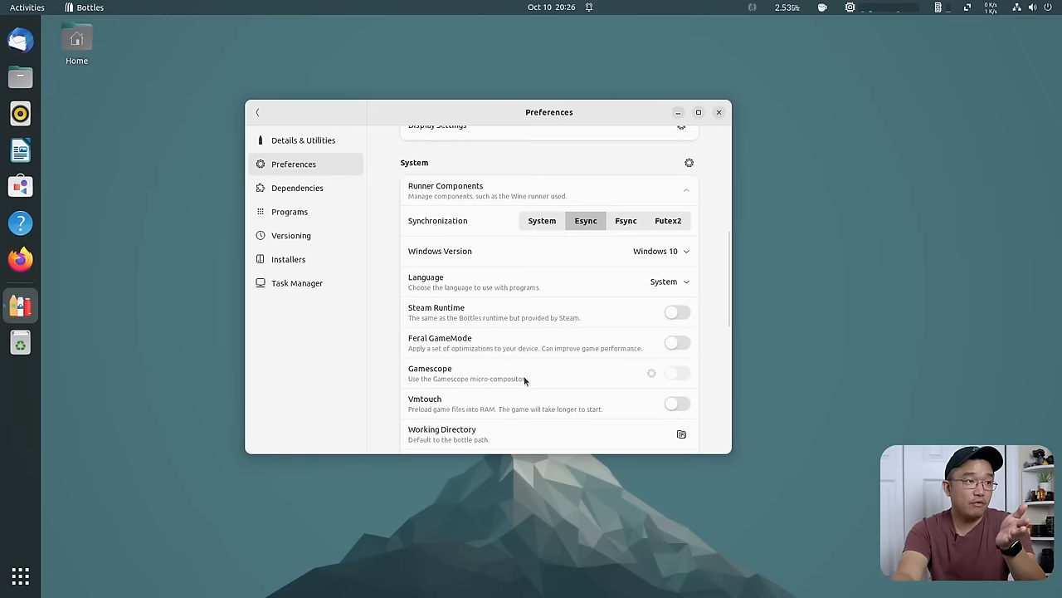
{"action": "scroll", "scroll_direction": "down", "scroll_amount": 3}
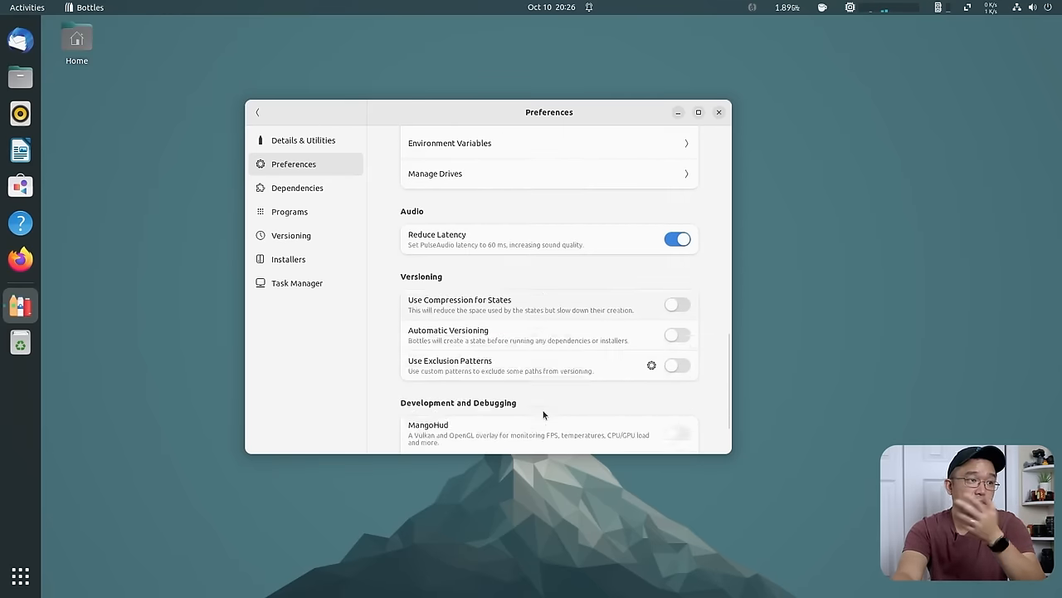
{"action": "scroll", "scroll_direction": "down", "scroll_amount": 3}
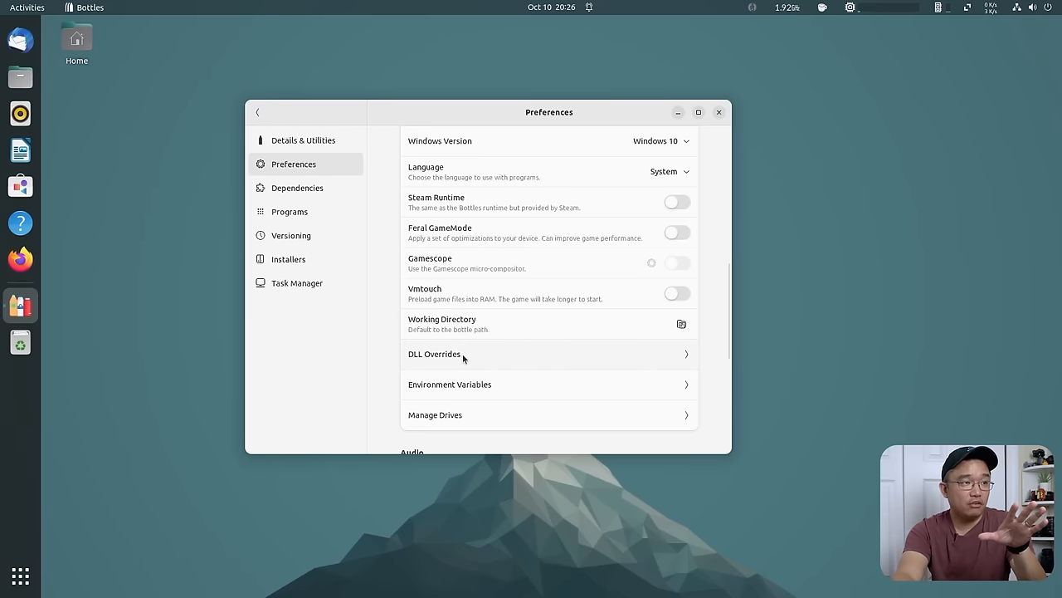
{"action": "mouse_move", "coordinate": [329, 193]}
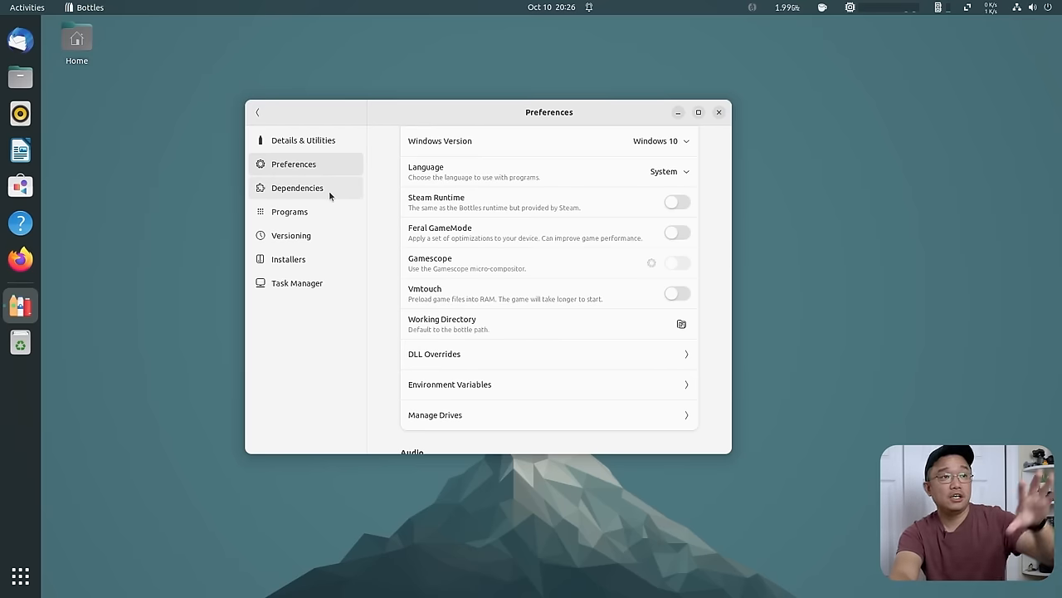
Browse the games bottle's Dependencies catalogue of libraries, fonts and .NET runtimes.
{"action": "left_click", "coordinate": [297, 186]}
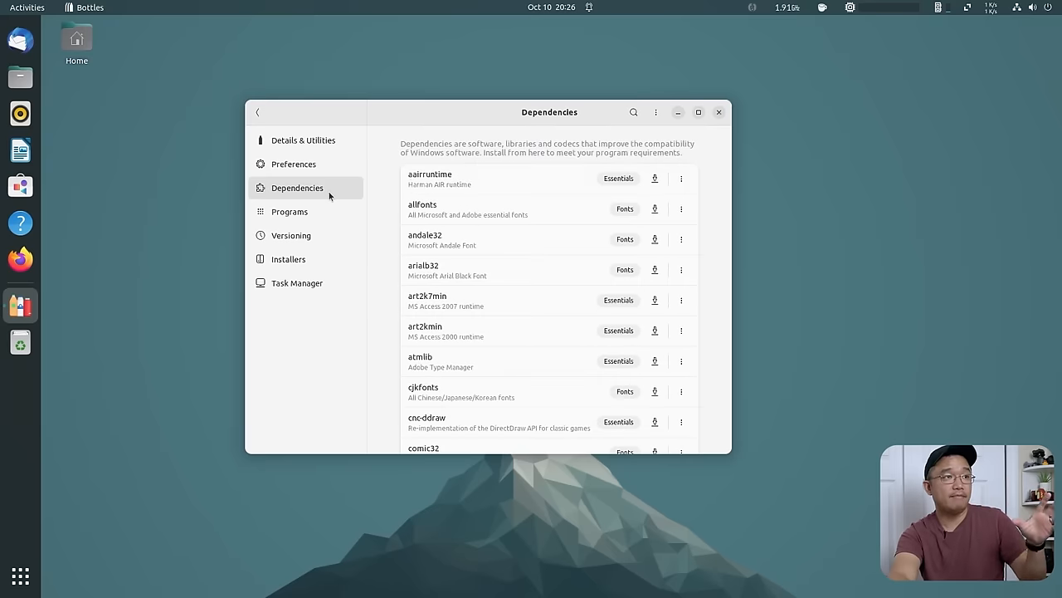
{"action": "scroll", "scroll_direction": "down", "scroll_amount": 3}
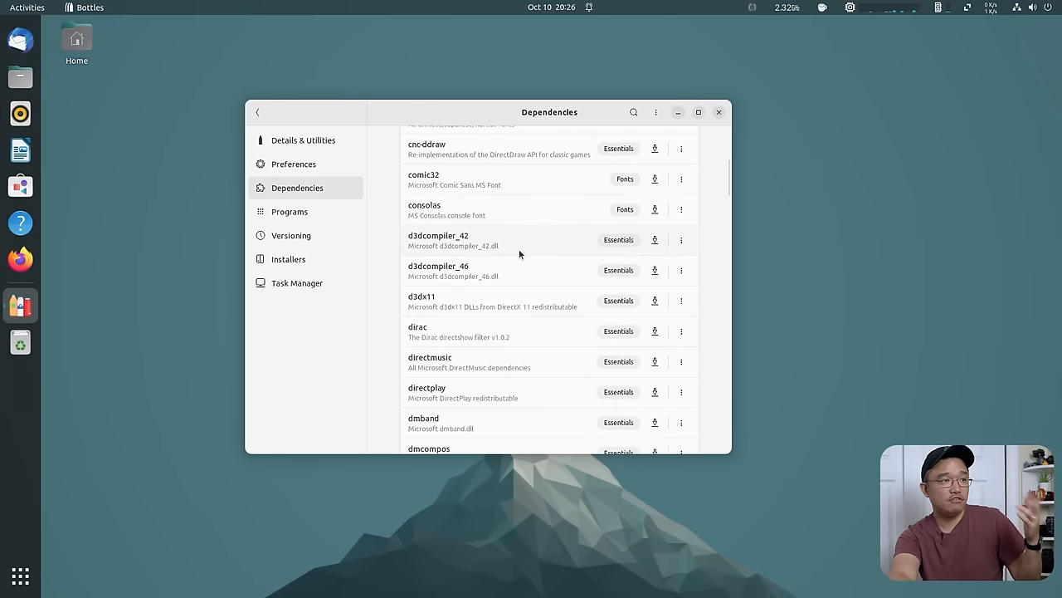
{"action": "scroll", "scroll_direction": "down", "scroll_amount": 3}
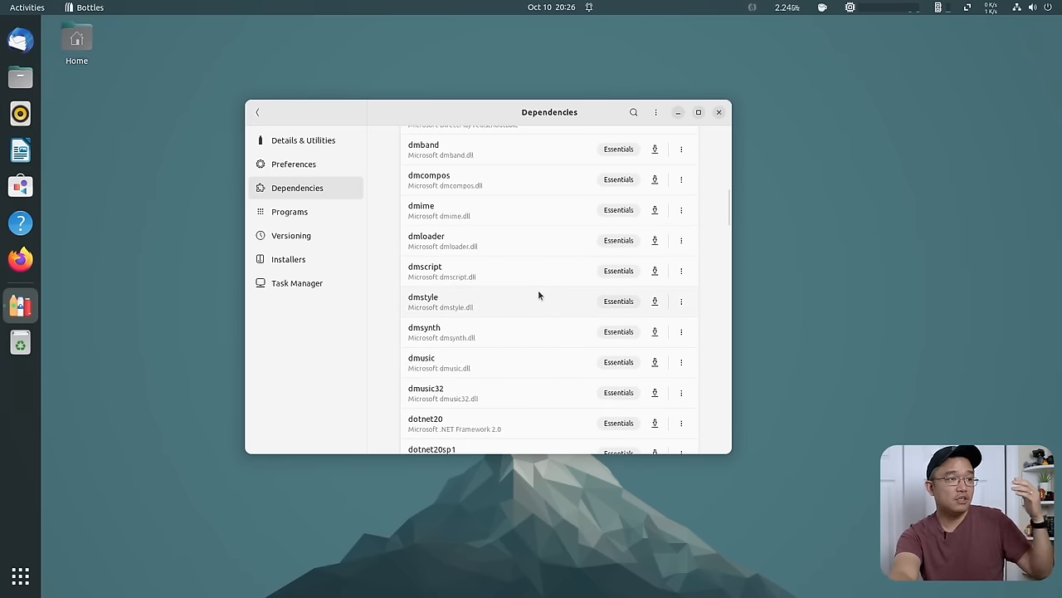
{"action": "scroll", "scroll_direction": "down", "scroll_amount": 3}
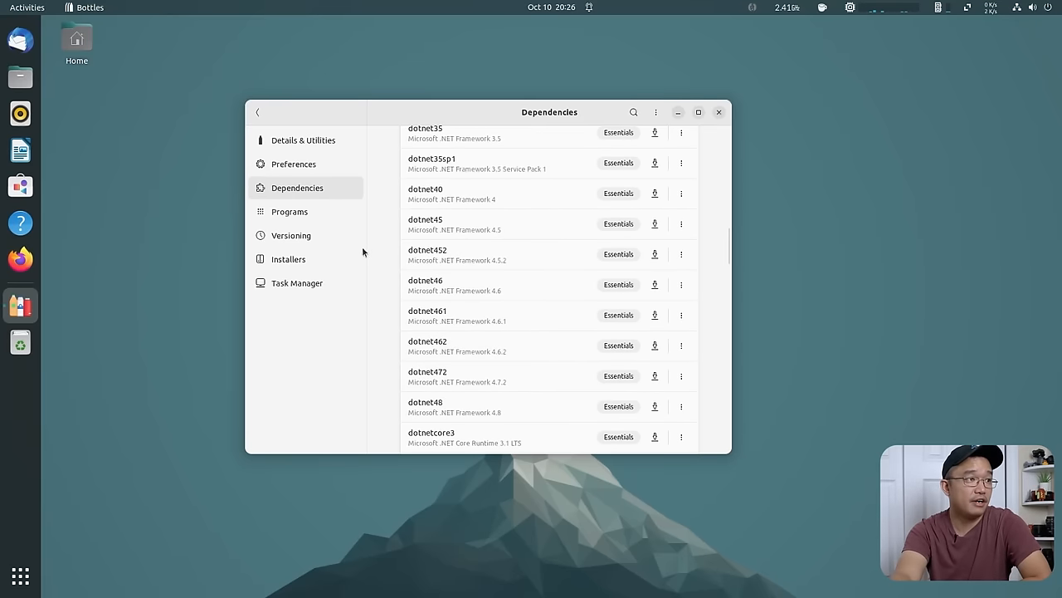
Check the empty Programs list, then browse community Installers like Battle.net, Steam and Origin.
{"action": "left_click", "coordinate": [289, 213]}
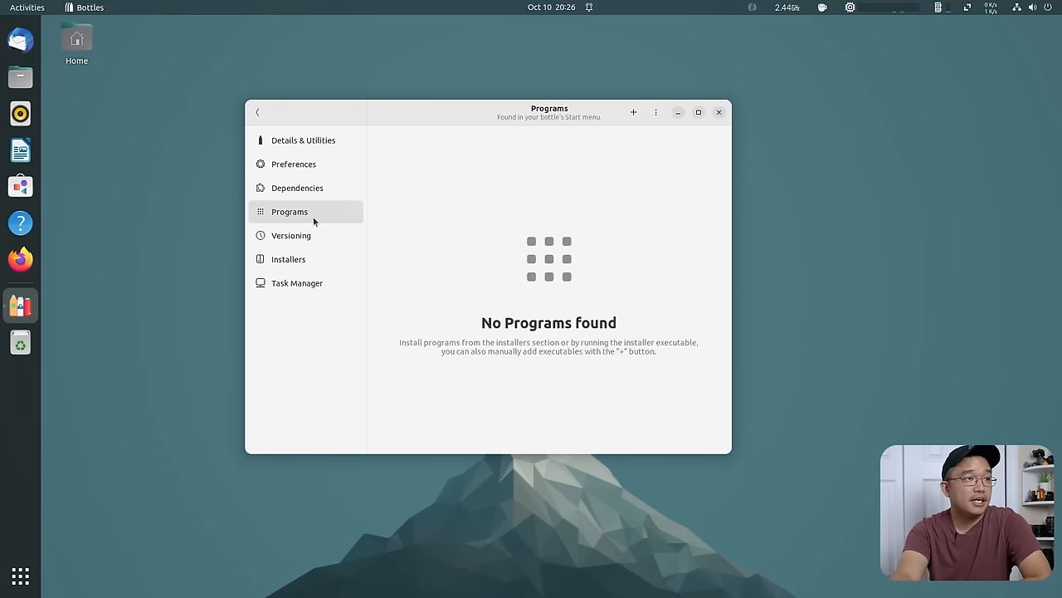
{"action": "left_click", "coordinate": [289, 259]}
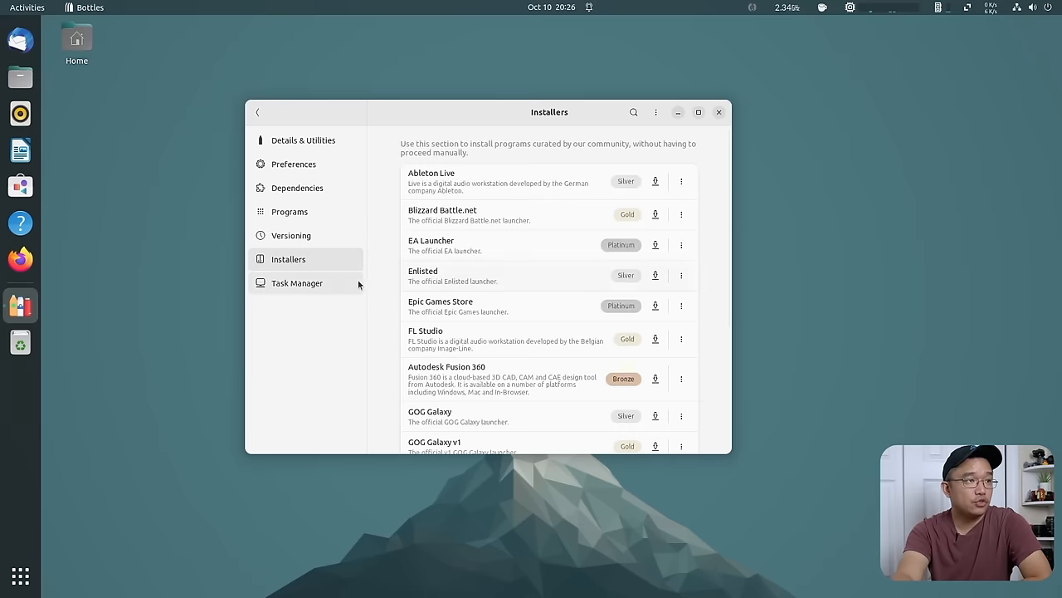
{"action": "scroll", "scroll_direction": "down", "scroll_amount": 3}
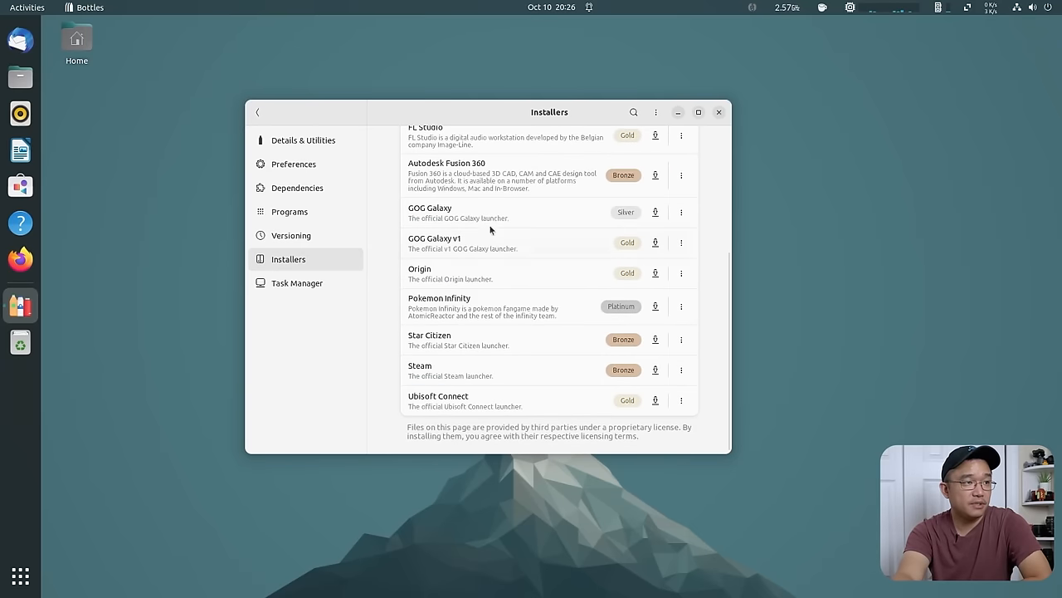
{"action": "scroll", "scroll_direction": "up", "scroll_amount": 3}
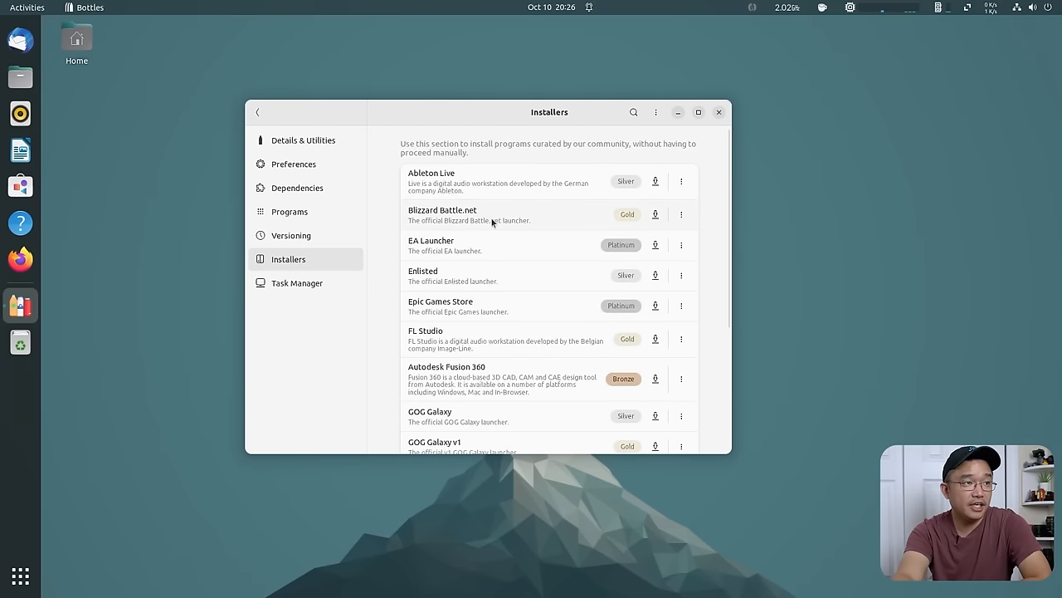
{"action": "scroll", "scroll_direction": "down", "scroll_amount": 3}
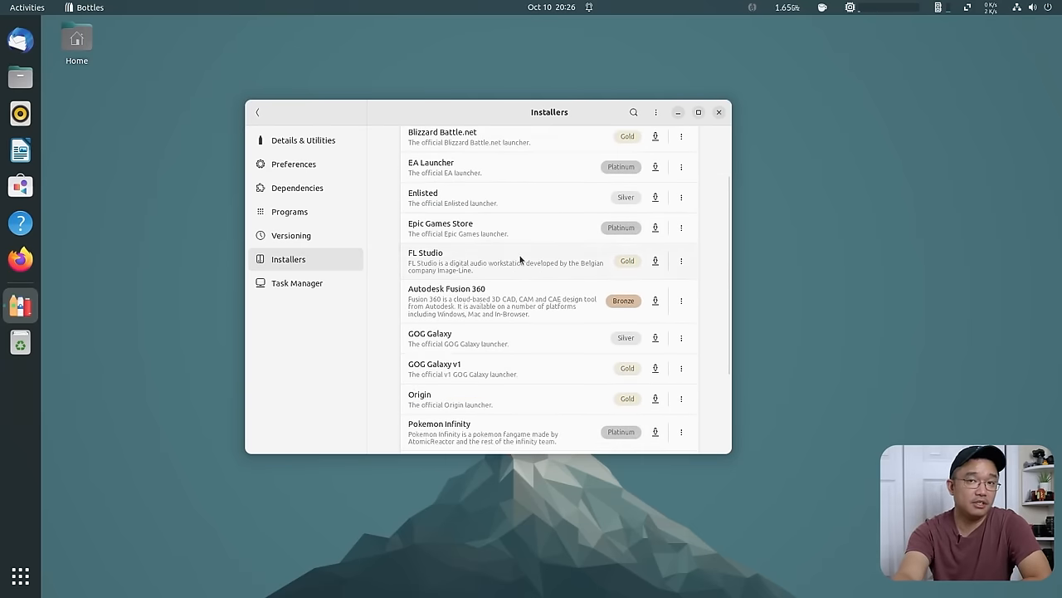
{"action": "scroll", "scroll_direction": "down", "scroll_amount": 3}
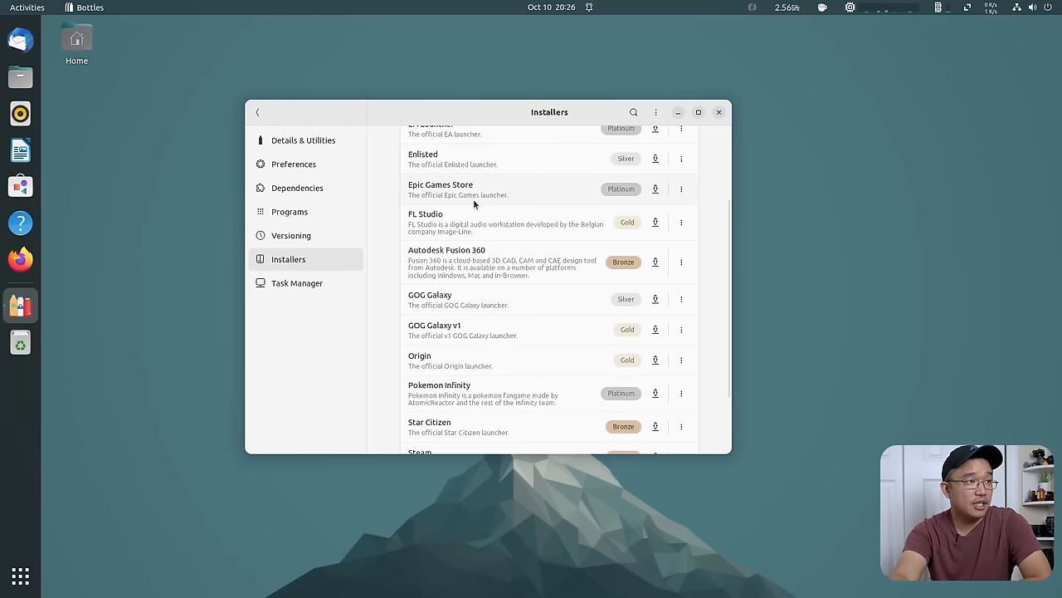
{"action": "scroll", "scroll_direction": "down", "scroll_amount": 3}
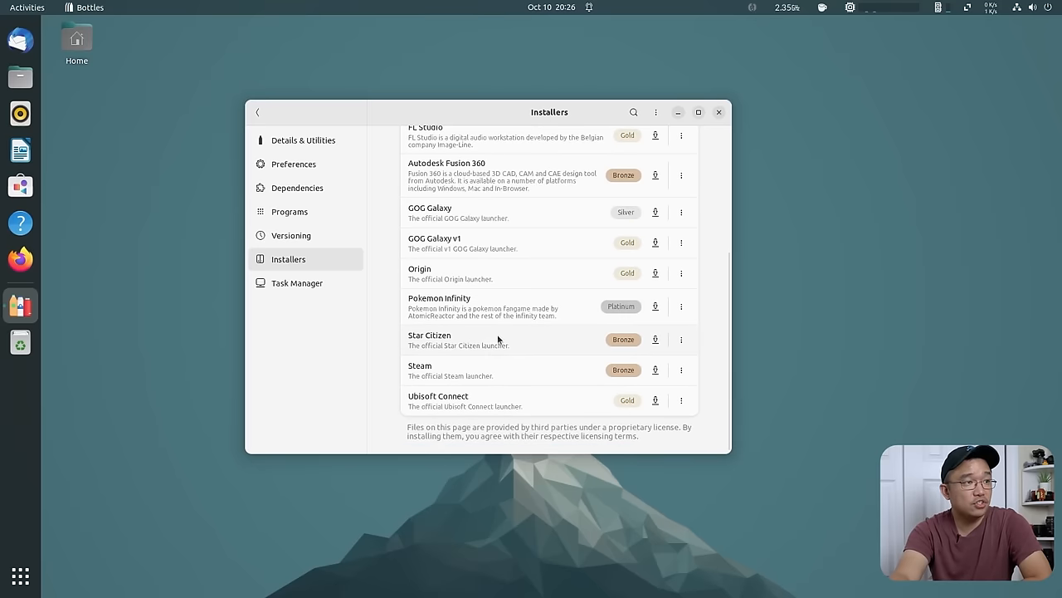
Create a second bottle named 'apps' with the Application environment and dismiss the notice.
{"action": "left_click", "coordinate": [259, 113]}
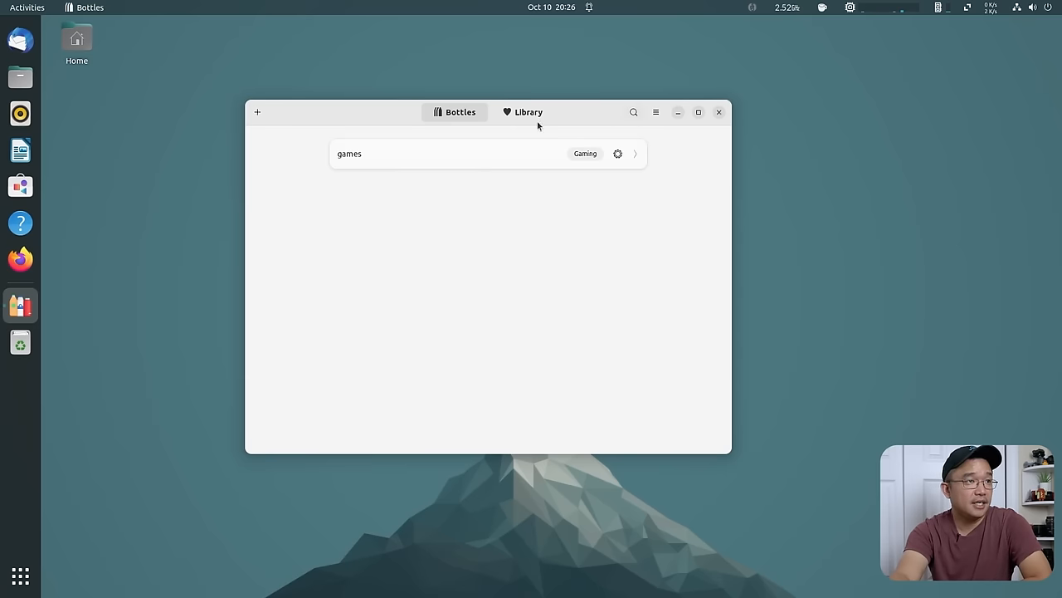
{"action": "mouse_move", "coordinate": [364, 255]}
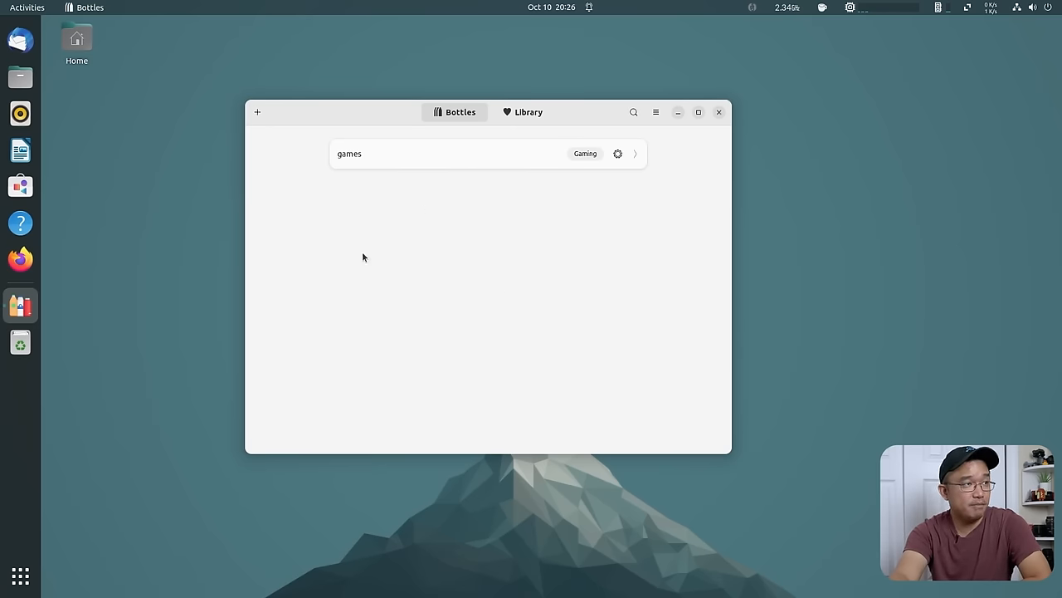
{"action": "left_click", "coordinate": [257, 113]}
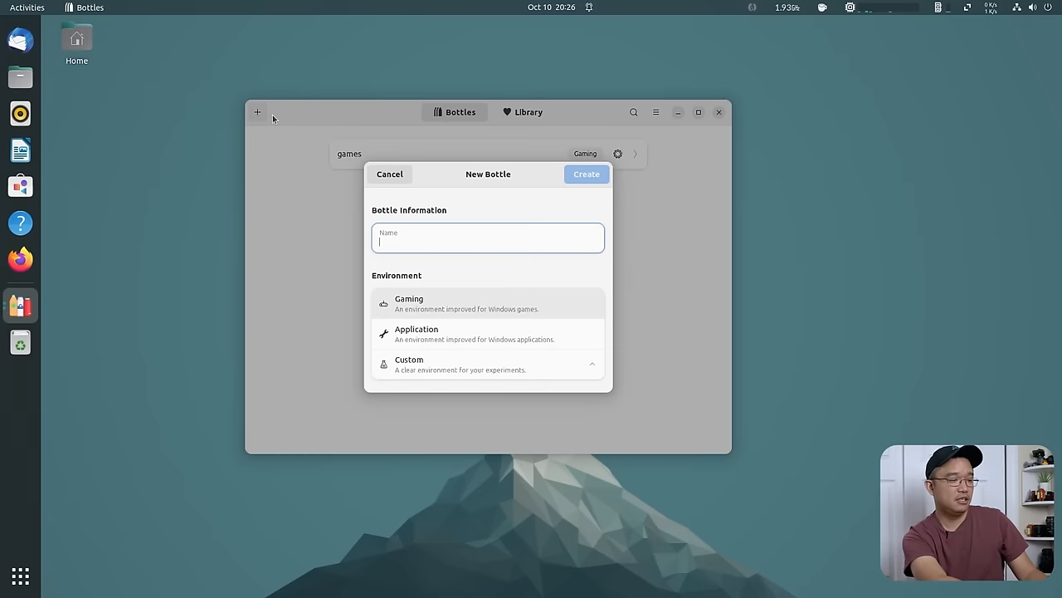
{"action": "type", "text": "apps"}
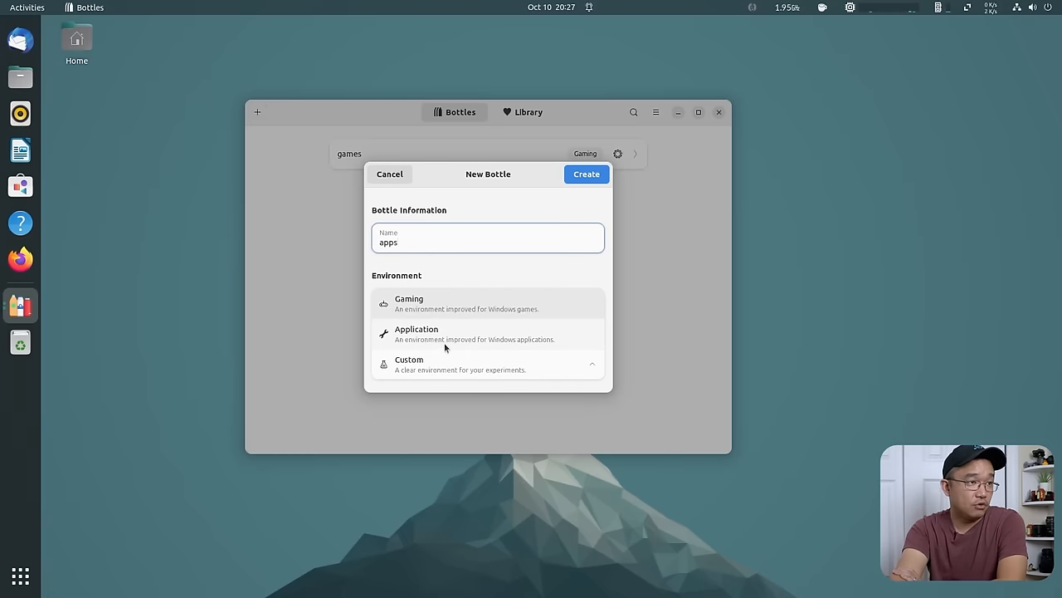
{"action": "left_click", "coordinate": [586, 174]}
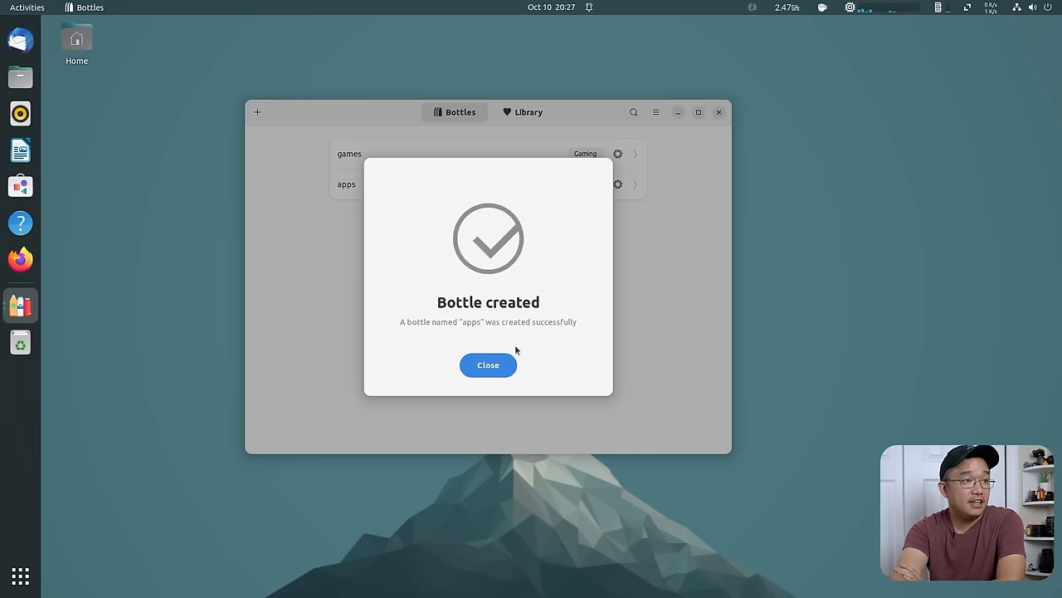
{"action": "left_click", "coordinate": [488, 365]}
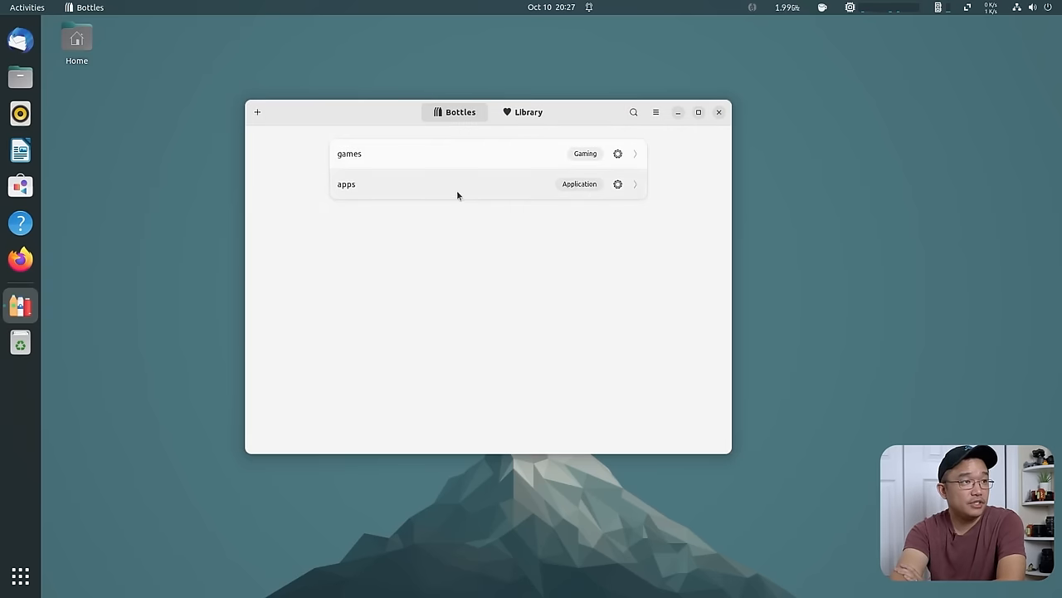
{"action": "mouse_move", "coordinate": [475, 198]}
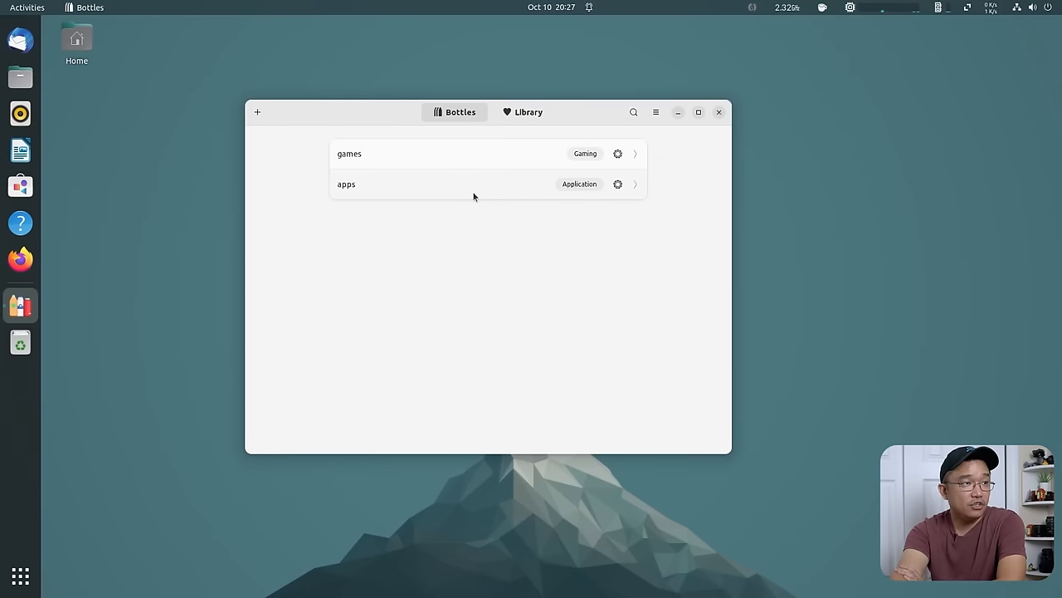
In the apps bottle, run LevelatorSetup-2.1.1.exe from Downloads via Run Executable.
{"action": "left_click", "coordinate": [345, 182]}
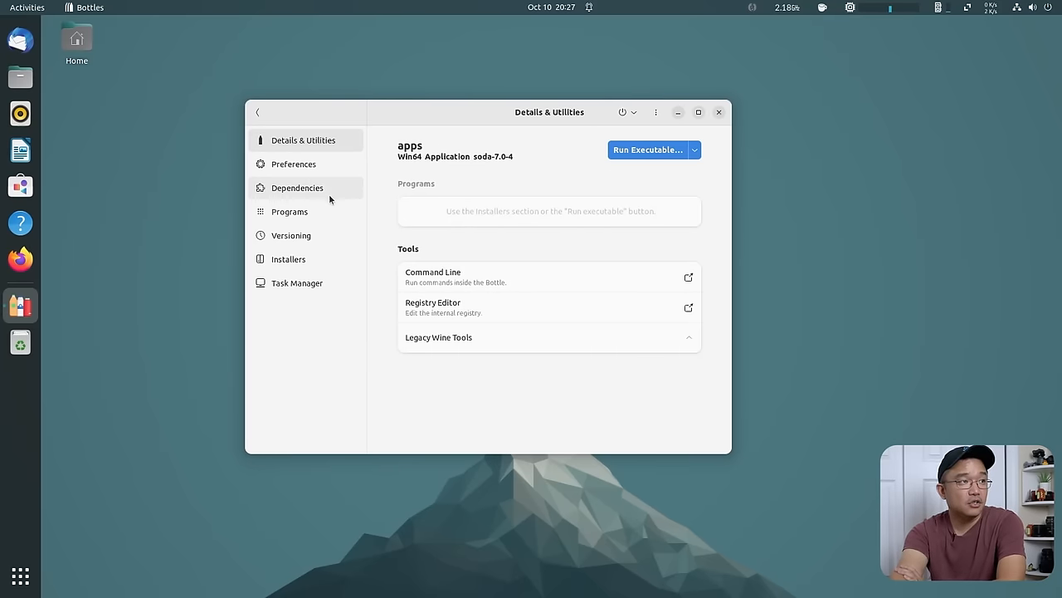
{"action": "left_click", "coordinate": [298, 187]}
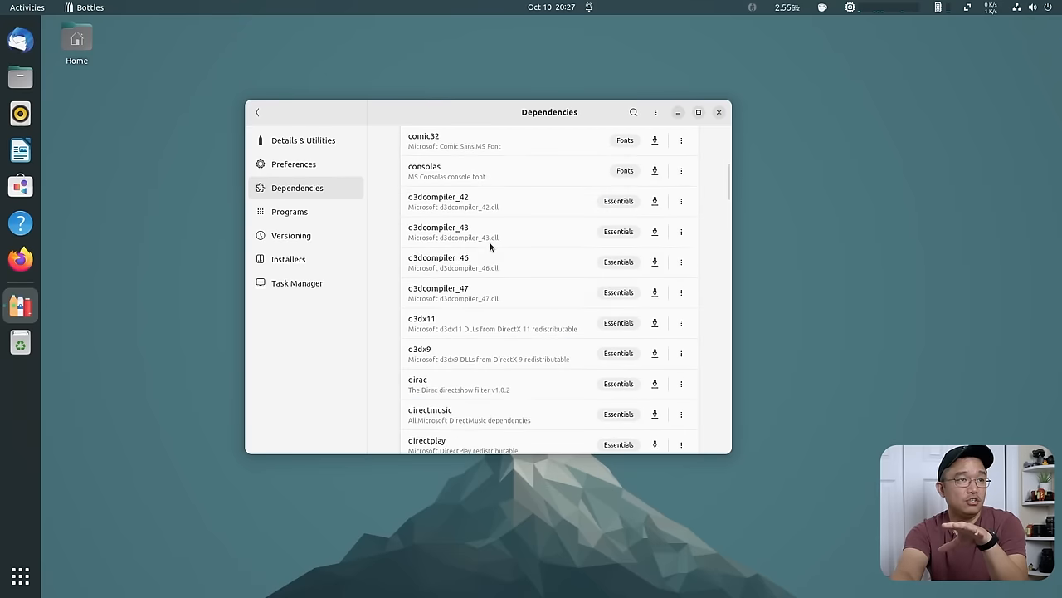
{"action": "left_click", "coordinate": [302, 140]}
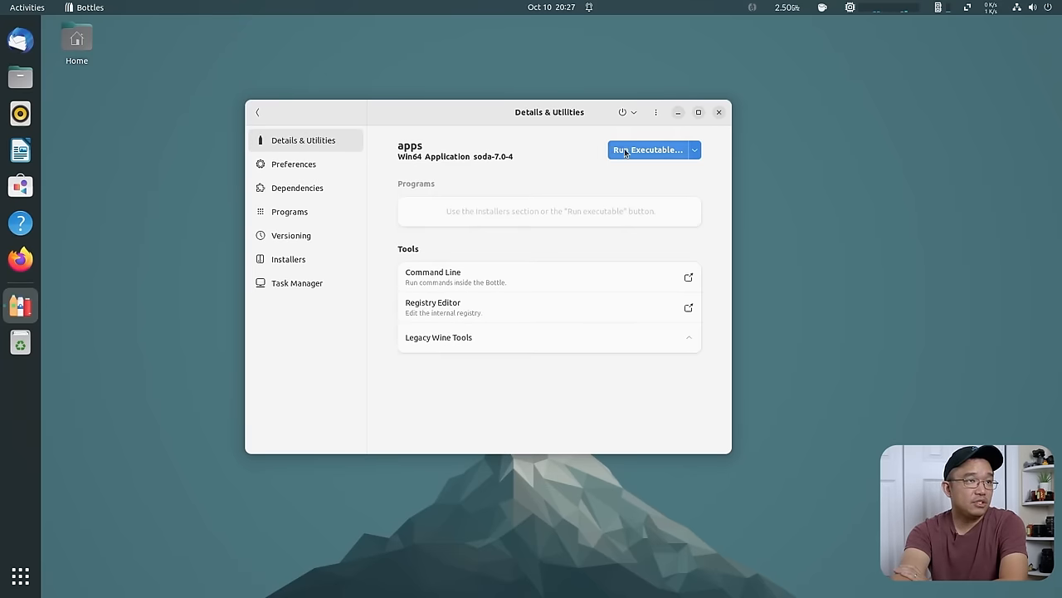
{"action": "left_click", "coordinate": [647, 149]}
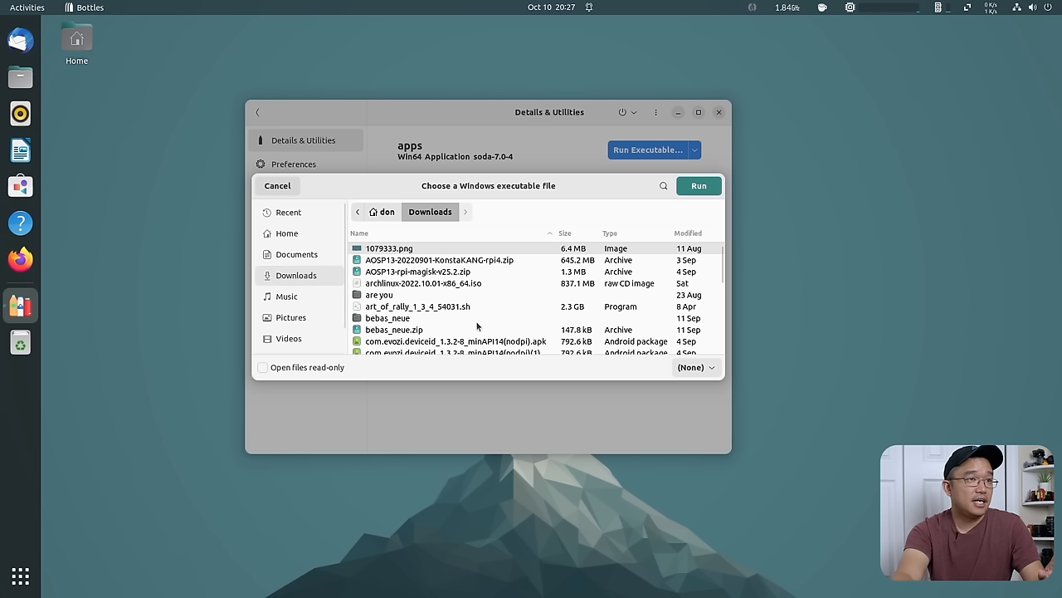
{"action": "scroll", "scroll_direction": "down", "scroll_amount": 3}
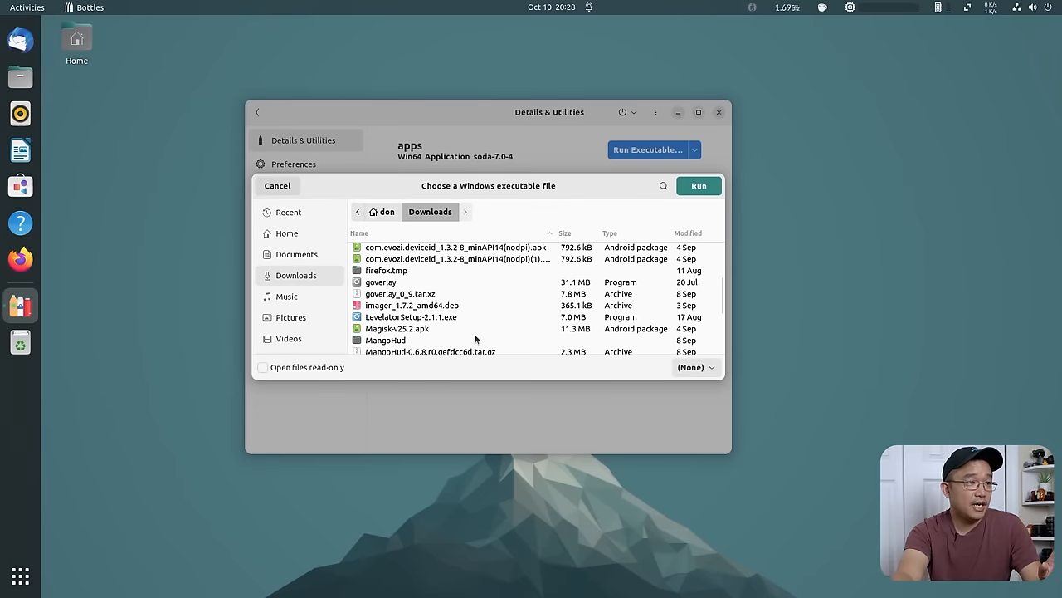
{"action": "left_click", "coordinate": [411, 315]}
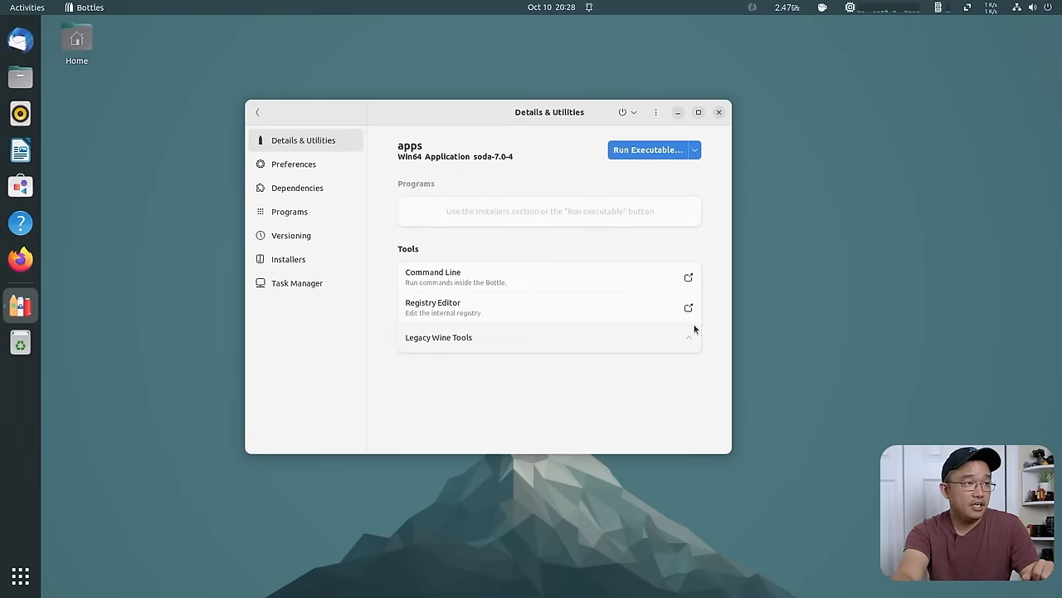
Complete the Levelator 2.1 setup wizard with the default folder and desktop icon.
{"action": "left_click", "coordinate": [648, 149]}
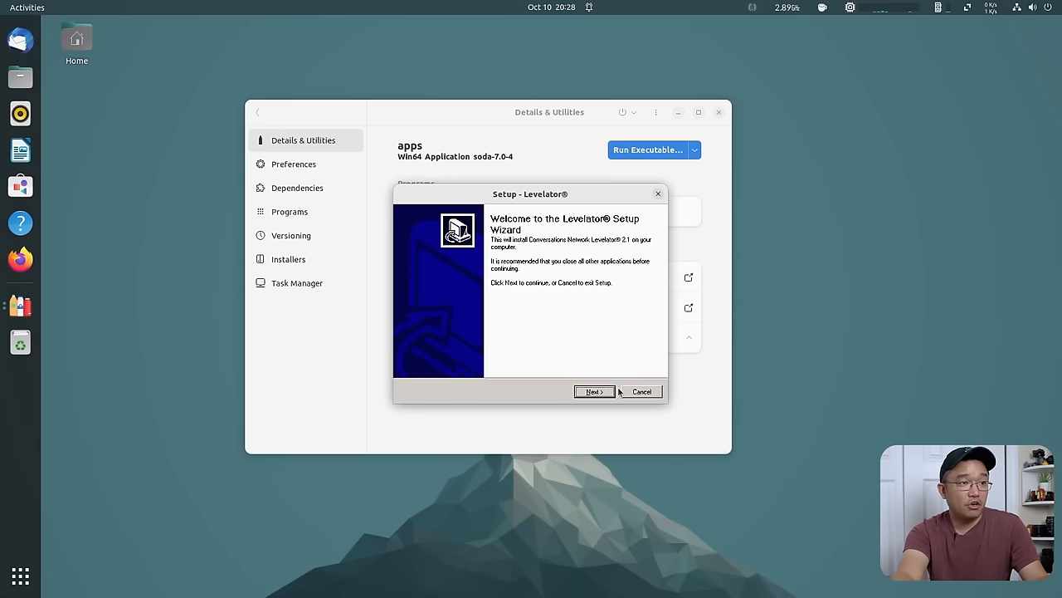
{"action": "left_click", "coordinate": [593, 391]}
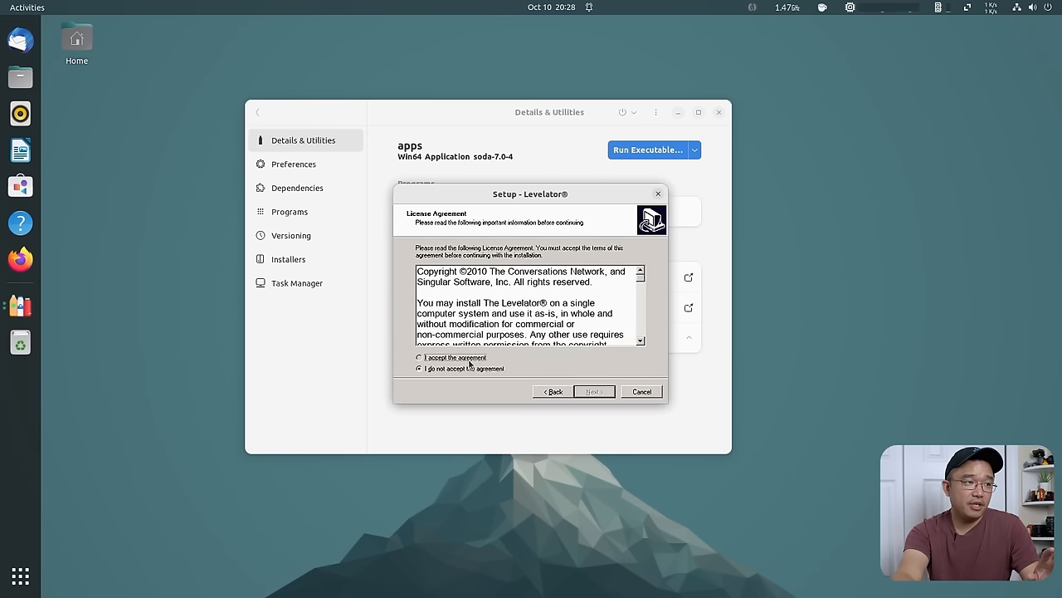
{"action": "left_click", "coordinate": [594, 392]}
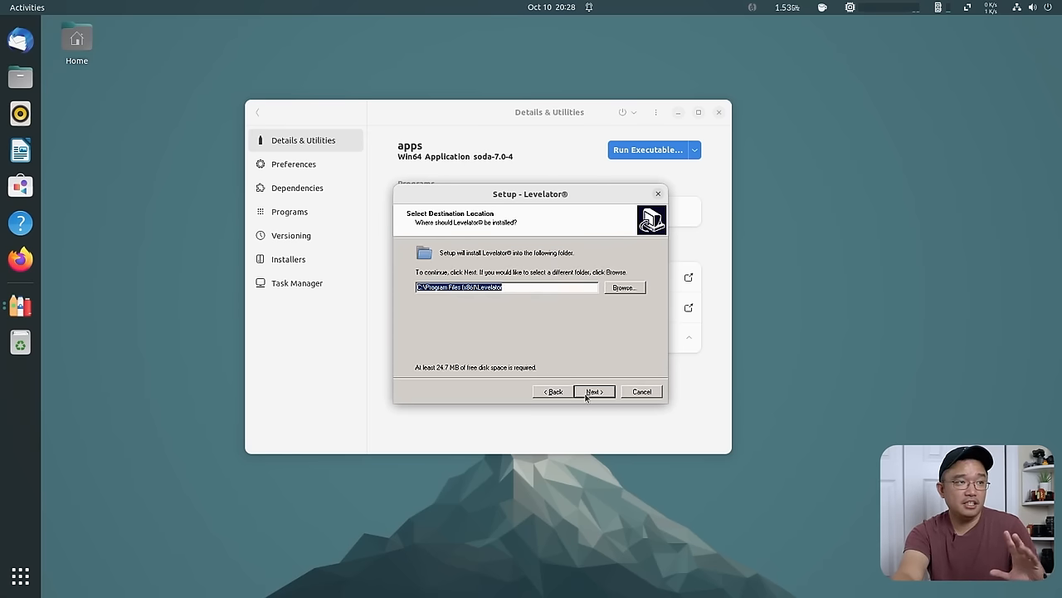
{"action": "left_click", "coordinate": [595, 392]}
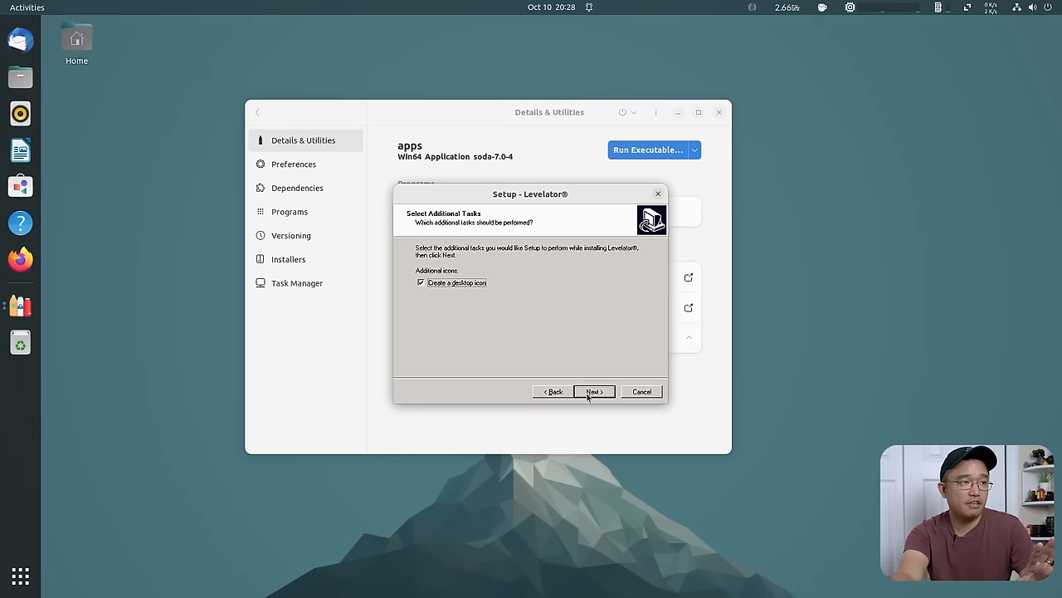
{"action": "left_click", "coordinate": [594, 392]}
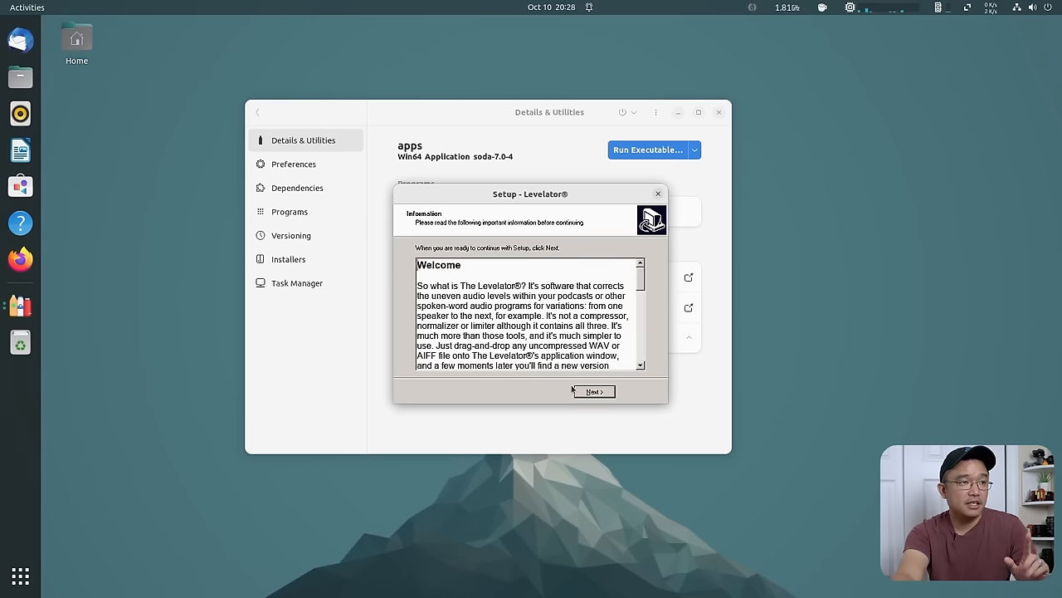
{"action": "left_click", "coordinate": [594, 391]}
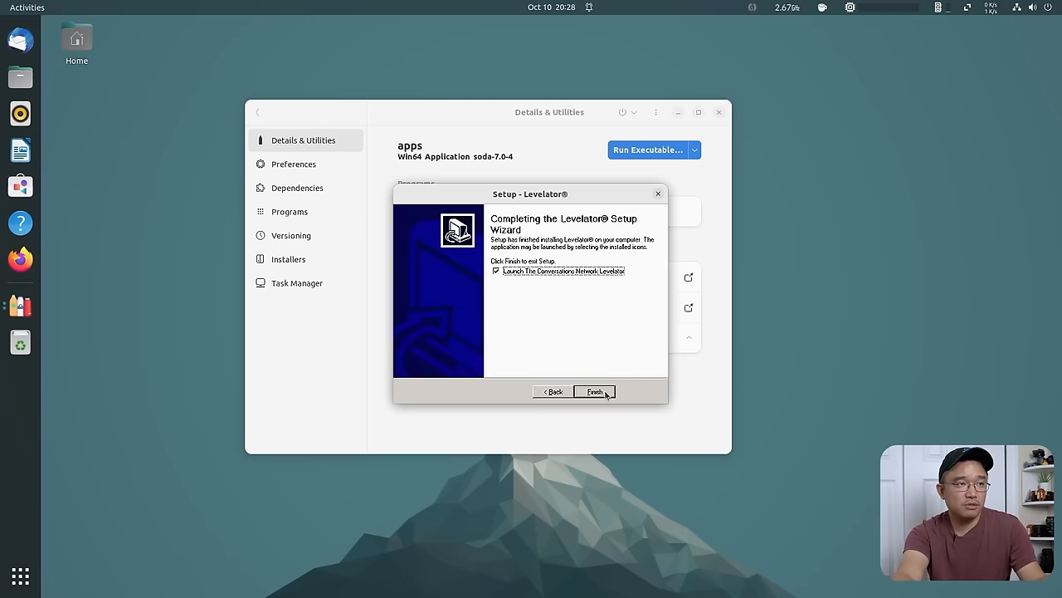
{"action": "left_click", "coordinate": [594, 392]}
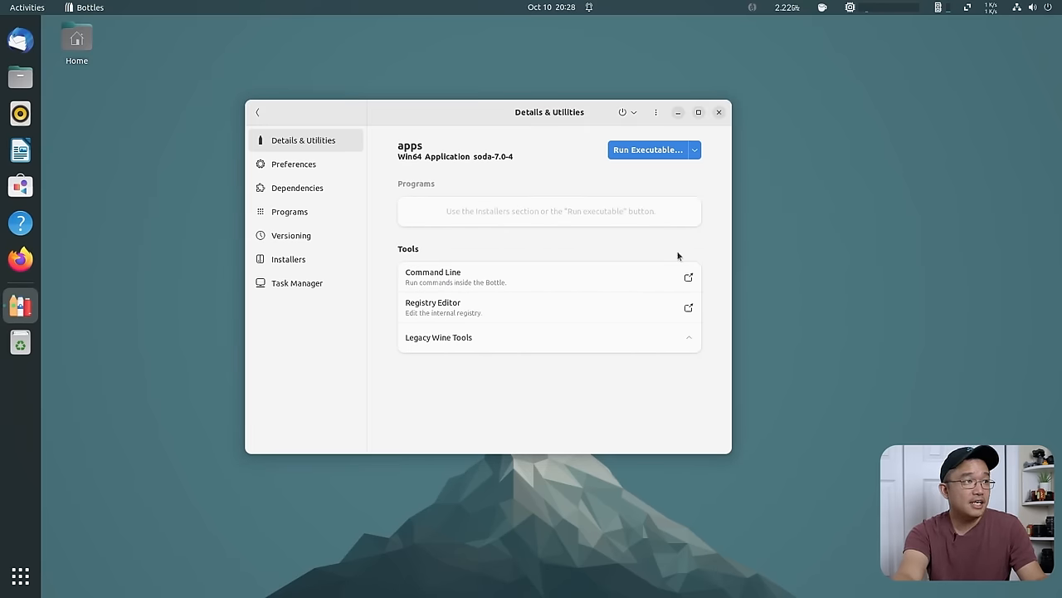
Add levelator to the Library from Programs, check the Library, then reopen the games bottle.
{"action": "left_click", "coordinate": [288, 212]}
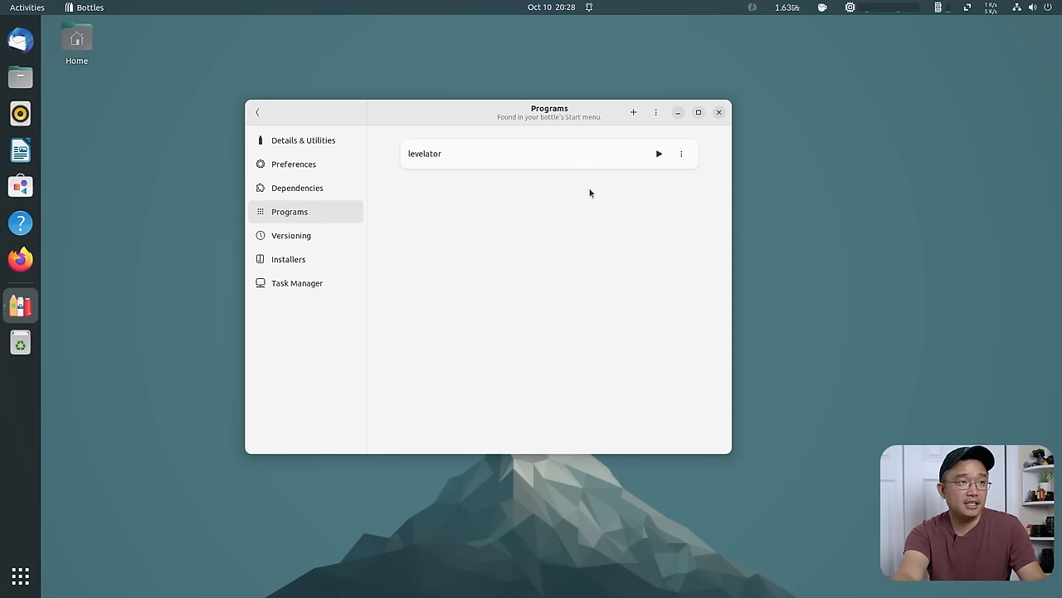
{"action": "left_click", "coordinate": [680, 153]}
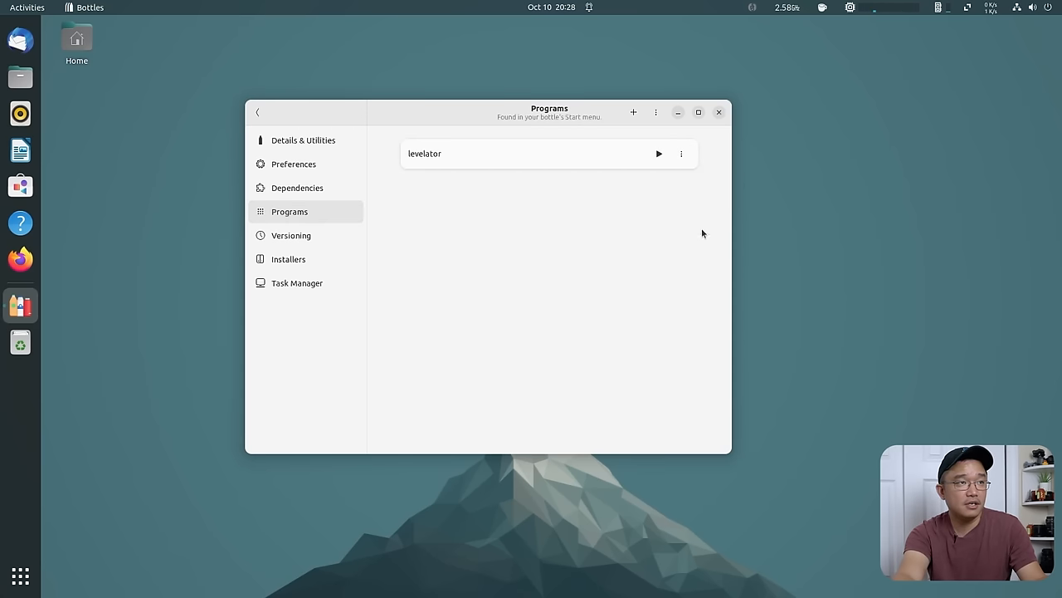
{"action": "left_click", "coordinate": [259, 111]}
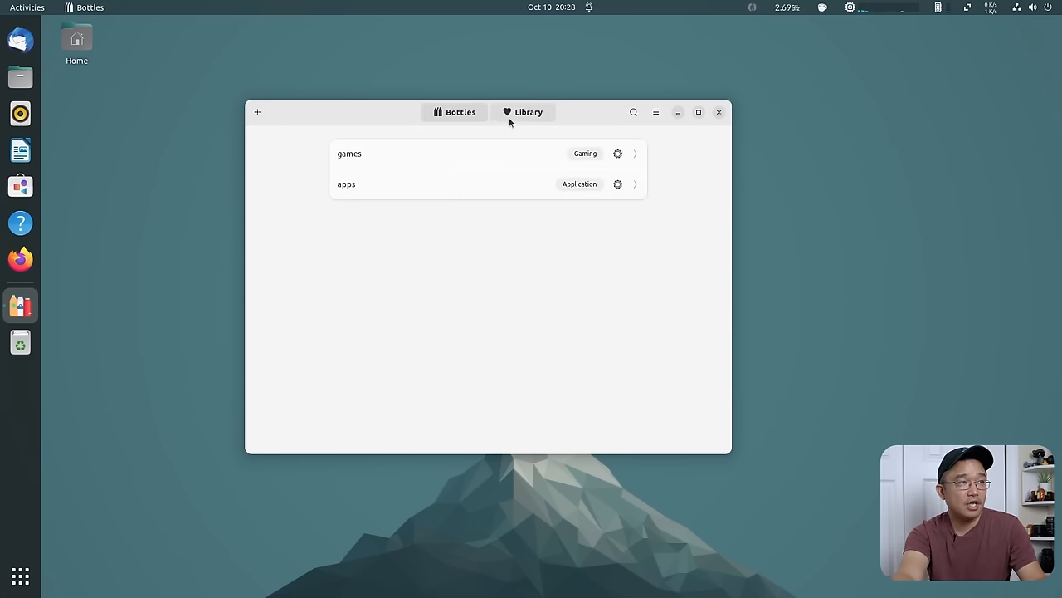
{"action": "left_click", "coordinate": [523, 113]}
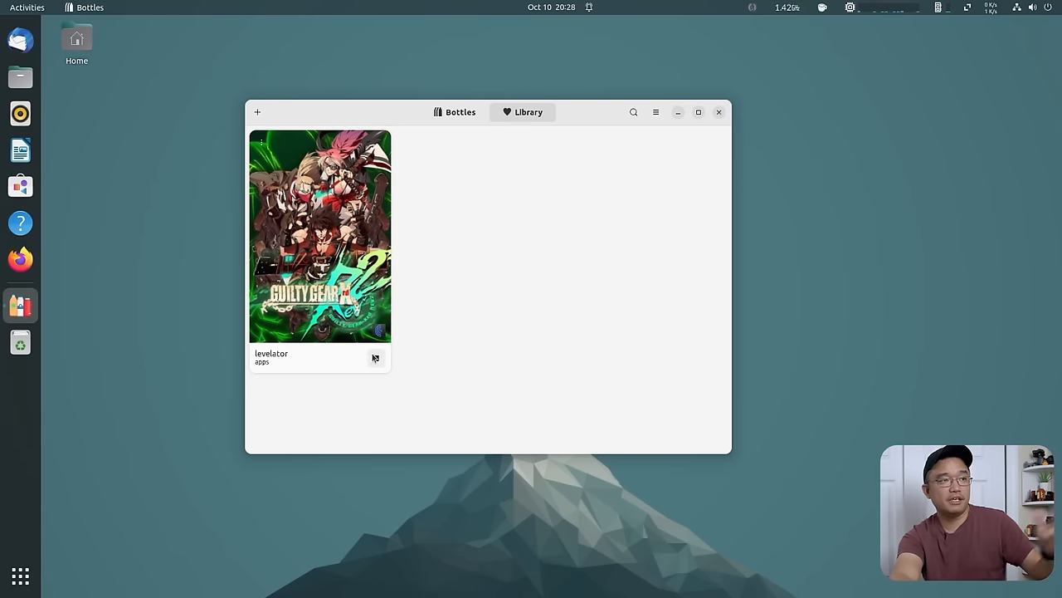
{"action": "left_click", "coordinate": [375, 358]}
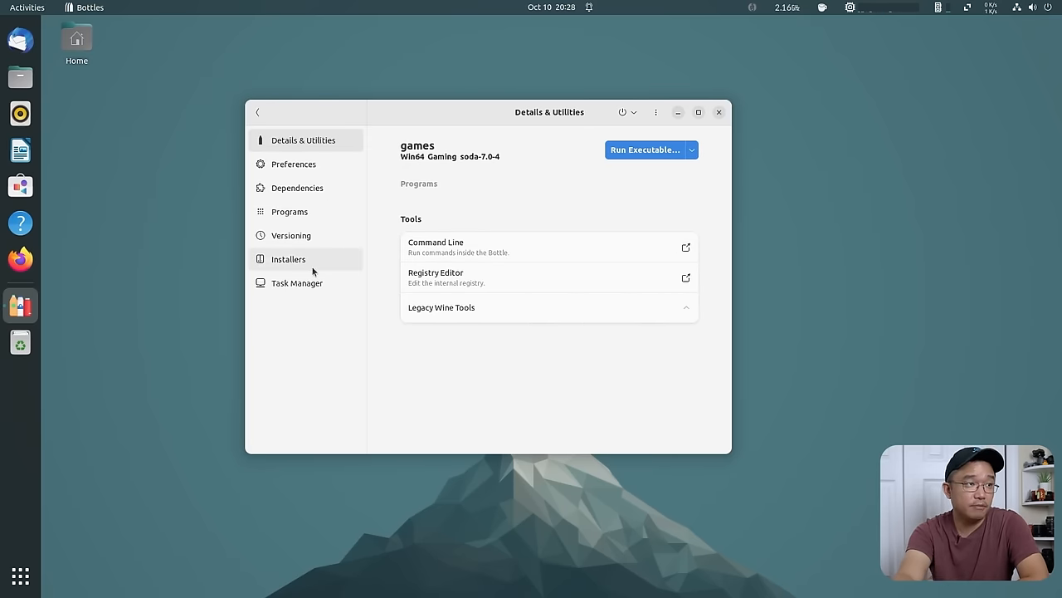
Browse usebottles.com in Firefox past the Easy to restore, Sandboxed and Highly tweakable sections.
{"action": "left_click", "coordinate": [289, 259]}
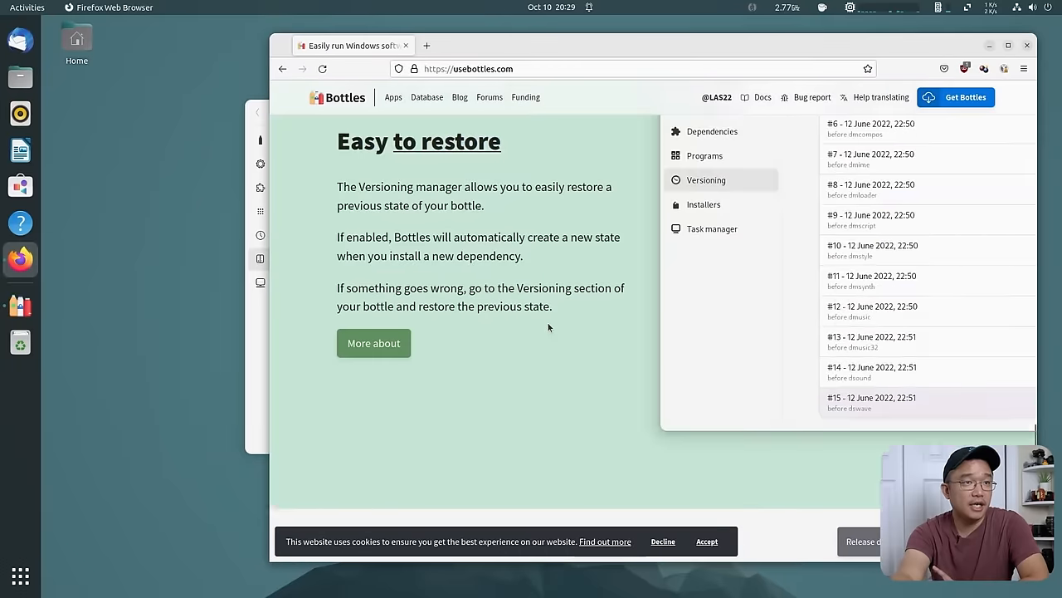
{"action": "scroll", "scroll_direction": "down", "scroll_amount": 3}
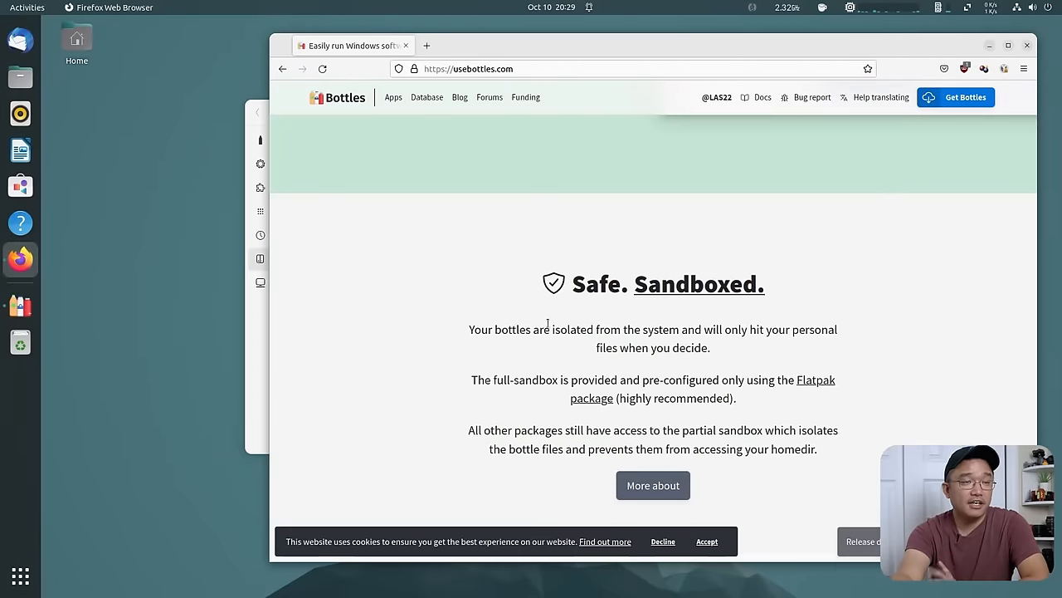
{"action": "scroll", "scroll_direction": "down", "scroll_amount": 3}
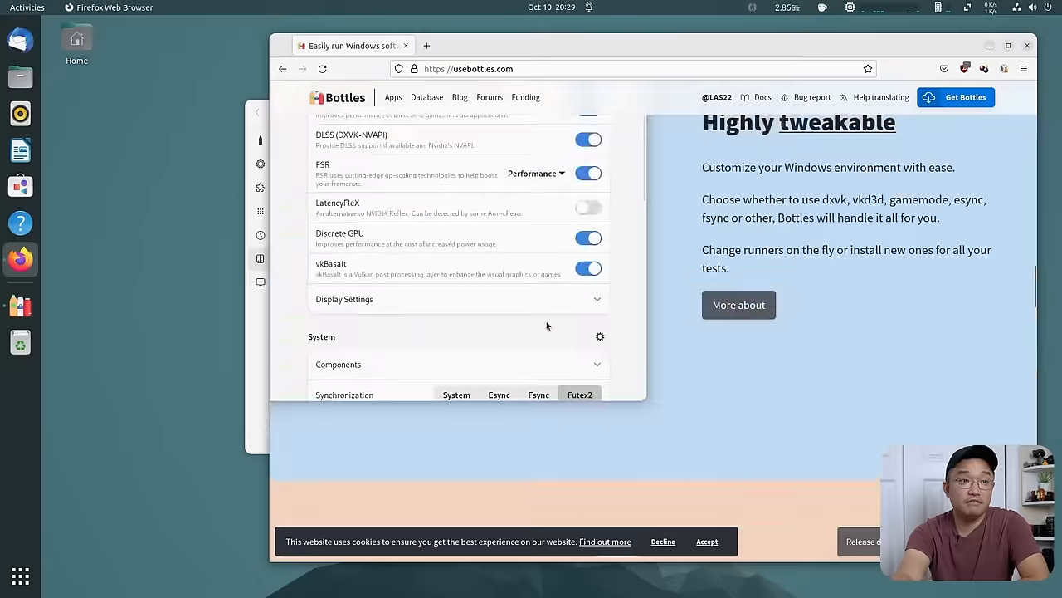